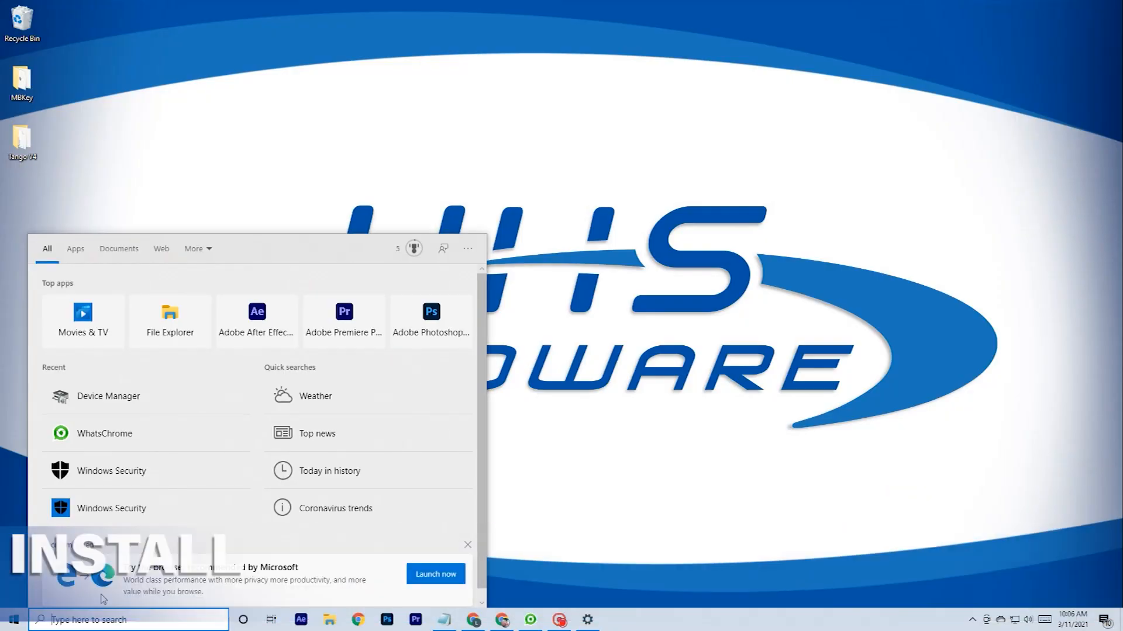
Search the taskbar for 'windows security' and open the Windows Security app.
text(windows security)
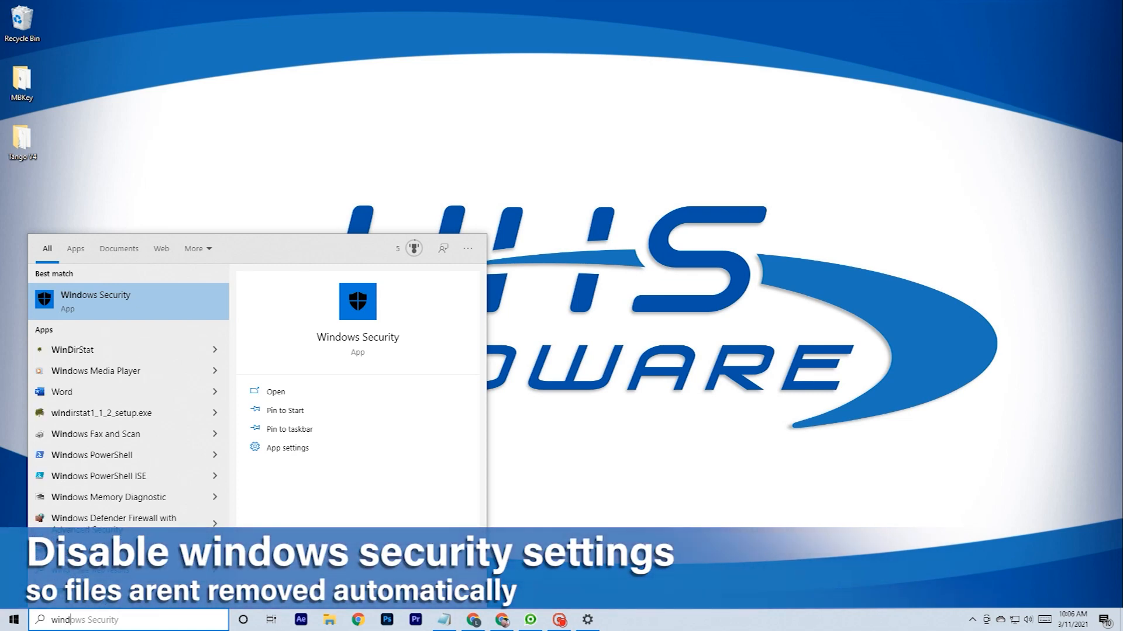
text(windowa)
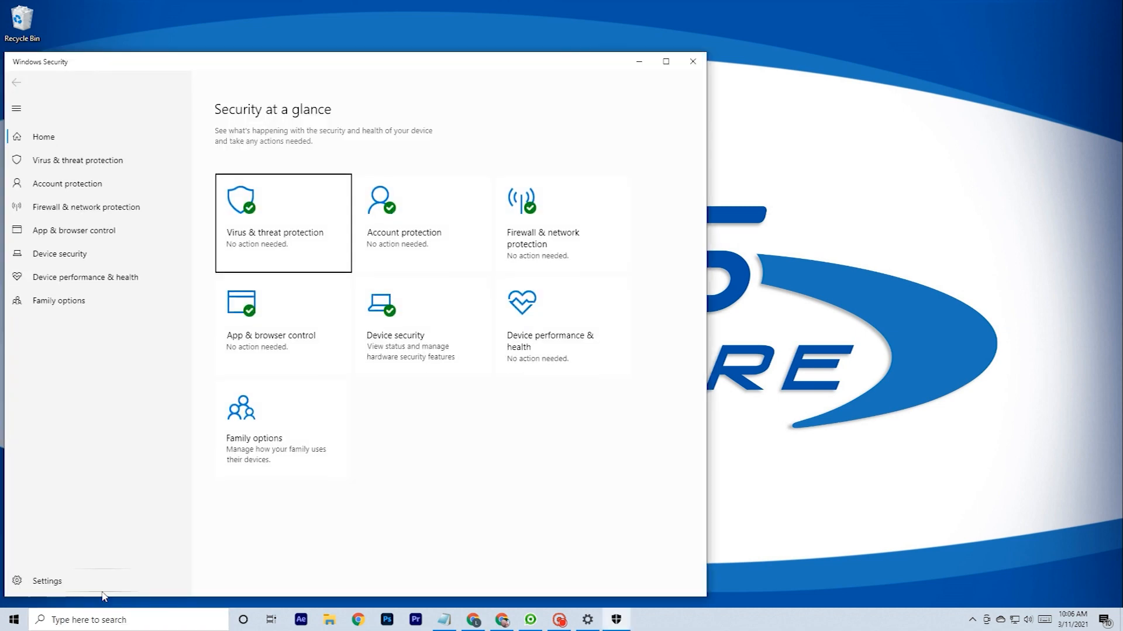
Turn off real-time protection, cloud-delivered protection and automatic sample submission under Virus & threat protection.
click(281, 223)
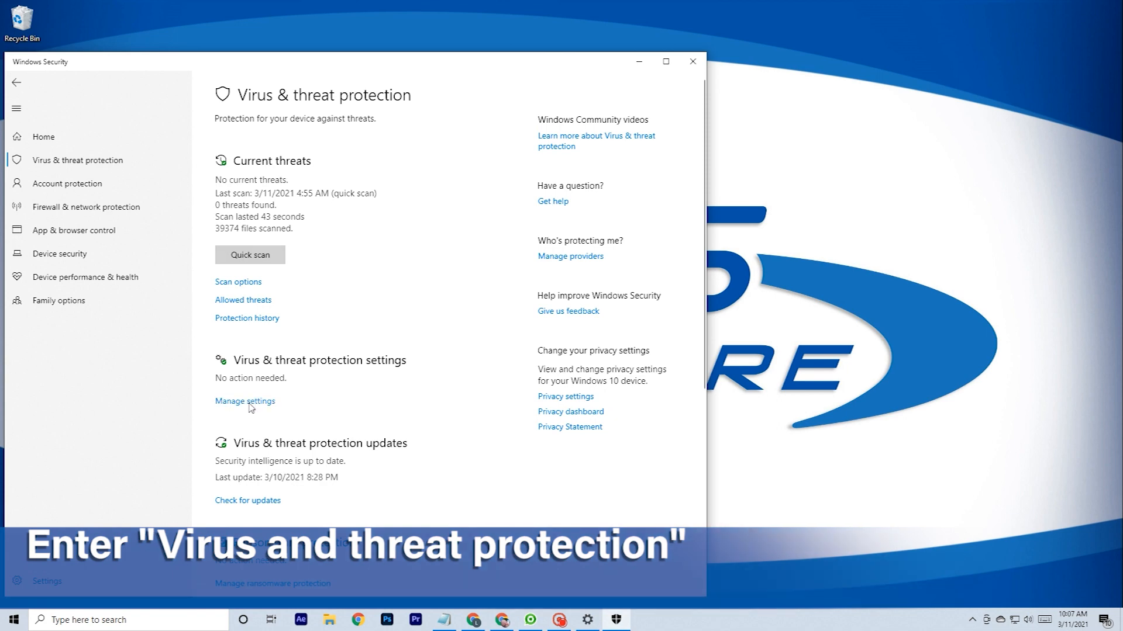
click(244, 401)
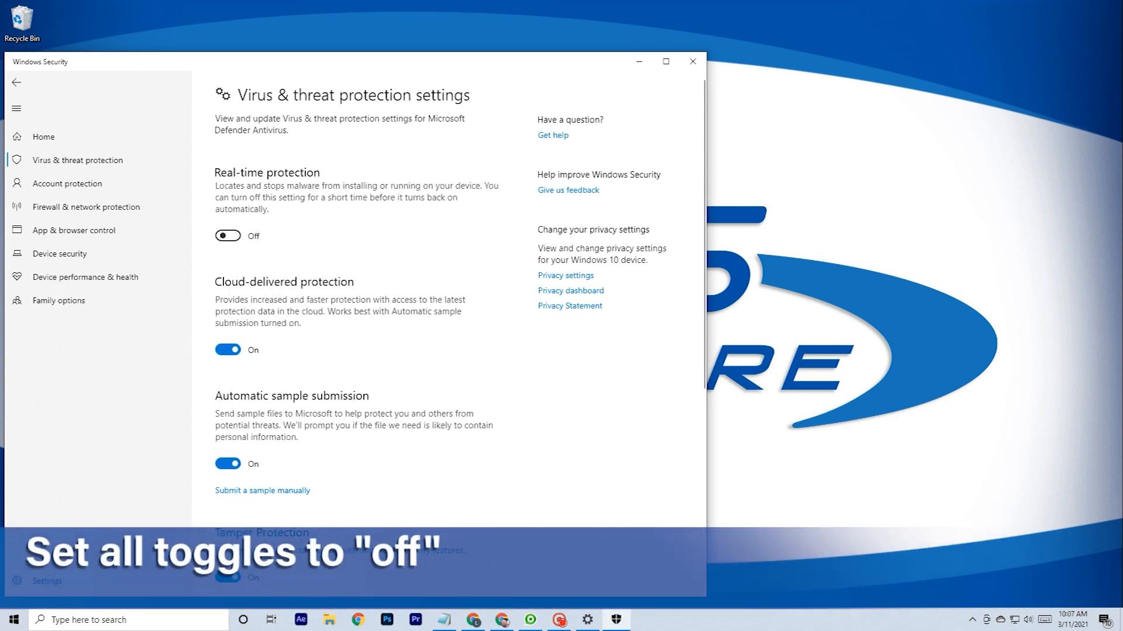
click(227, 350)
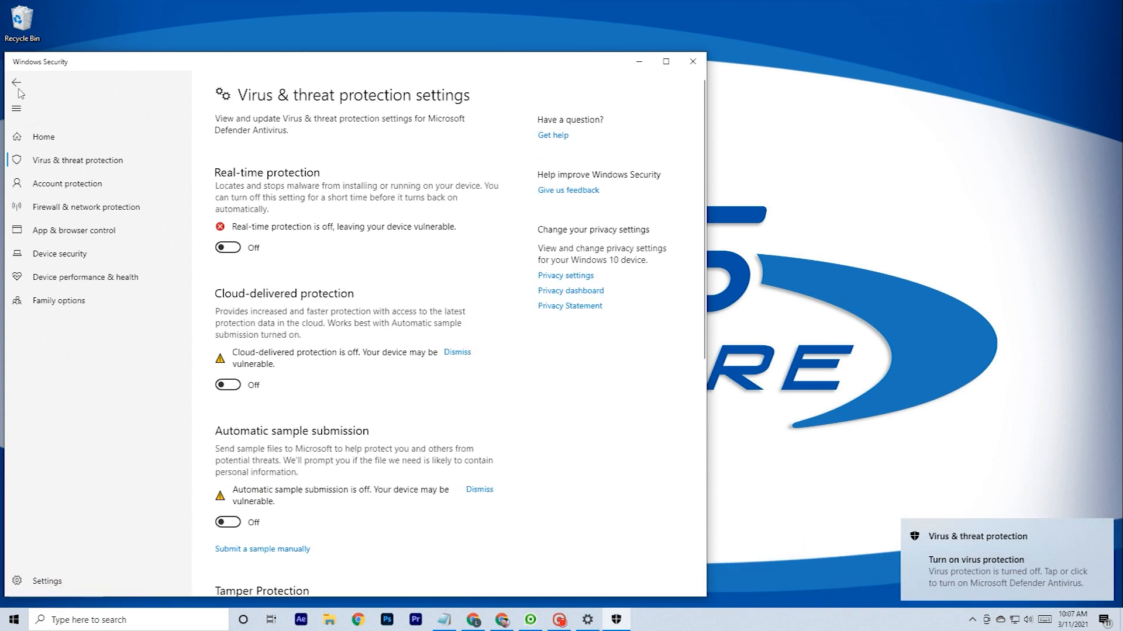
click(17, 83)
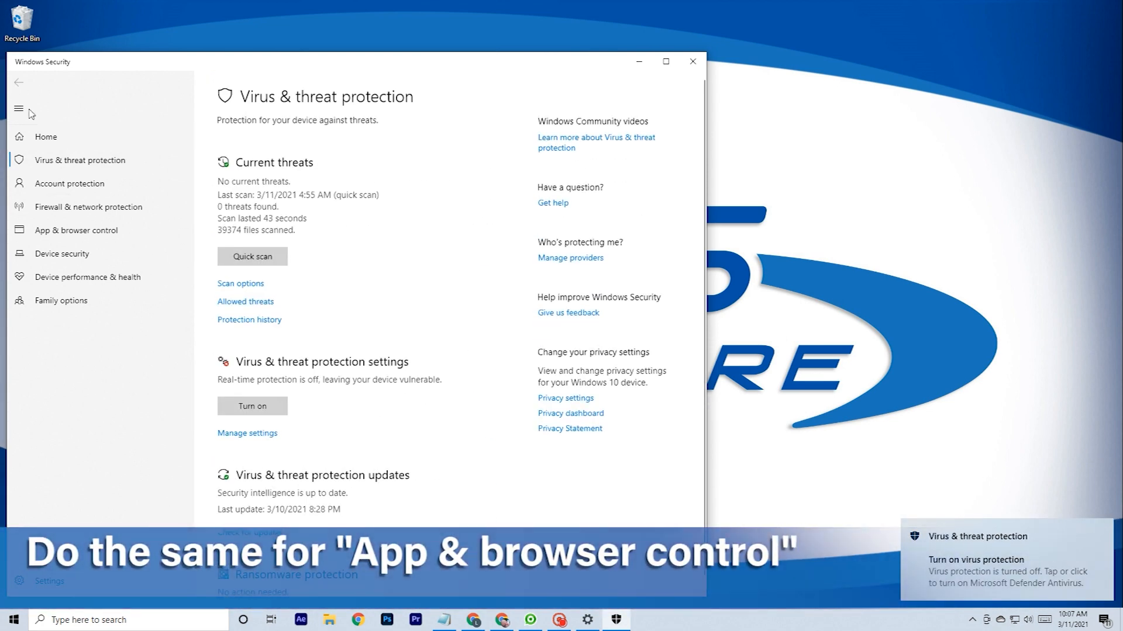
Disable Check apps and files and potentially unwanted app blocking in reputation-based protection settings.
click(76, 230)
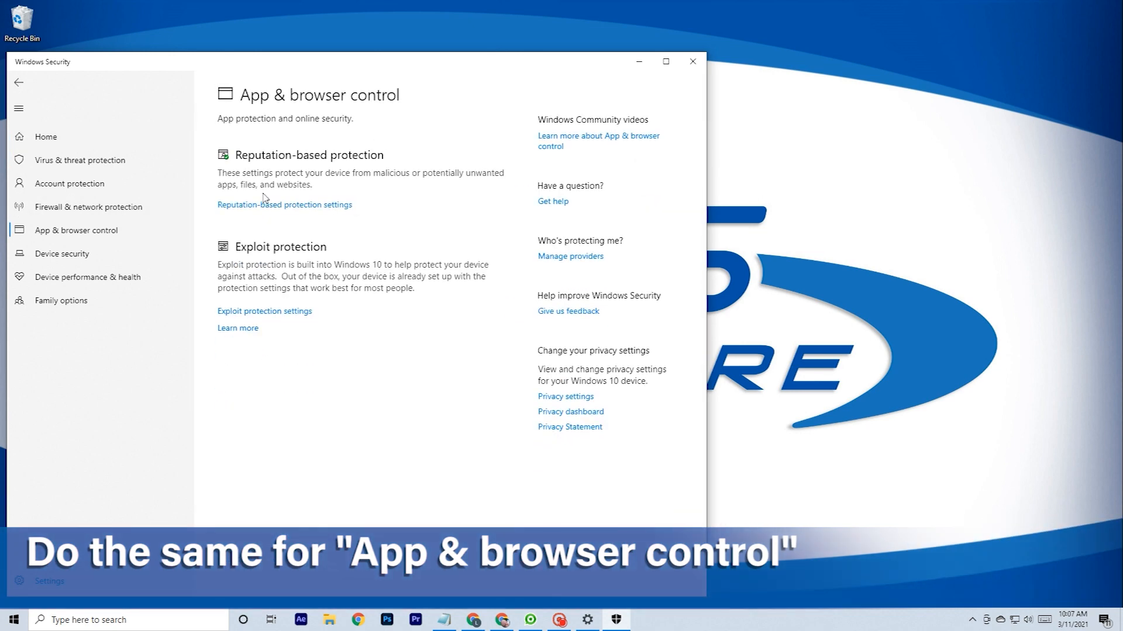
click(284, 204)
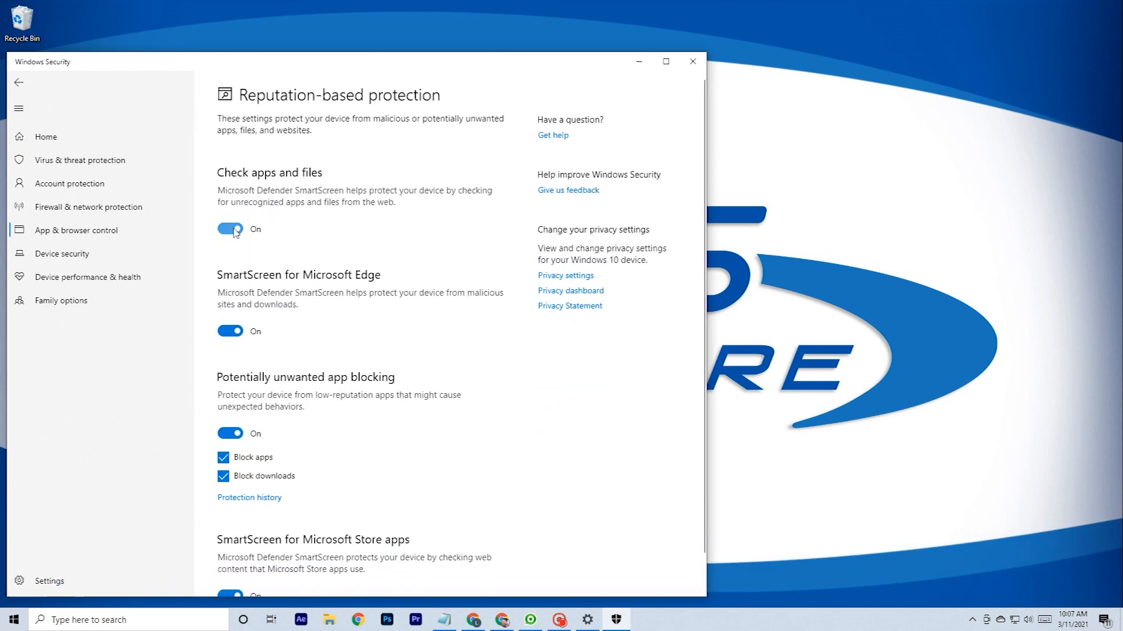
click(230, 229)
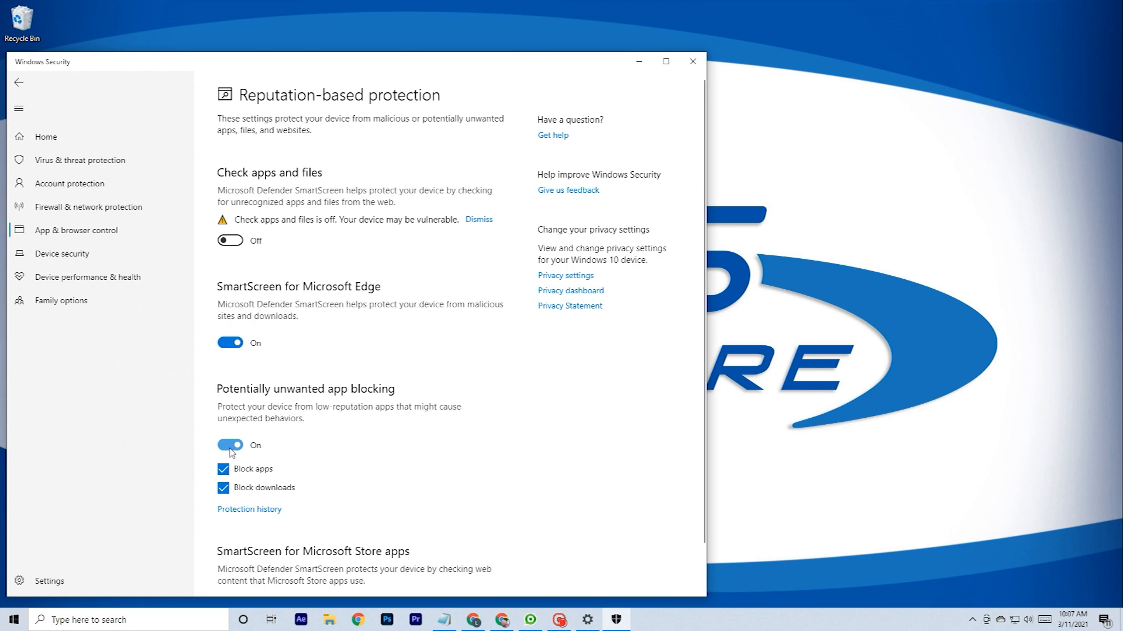
click(230, 444)
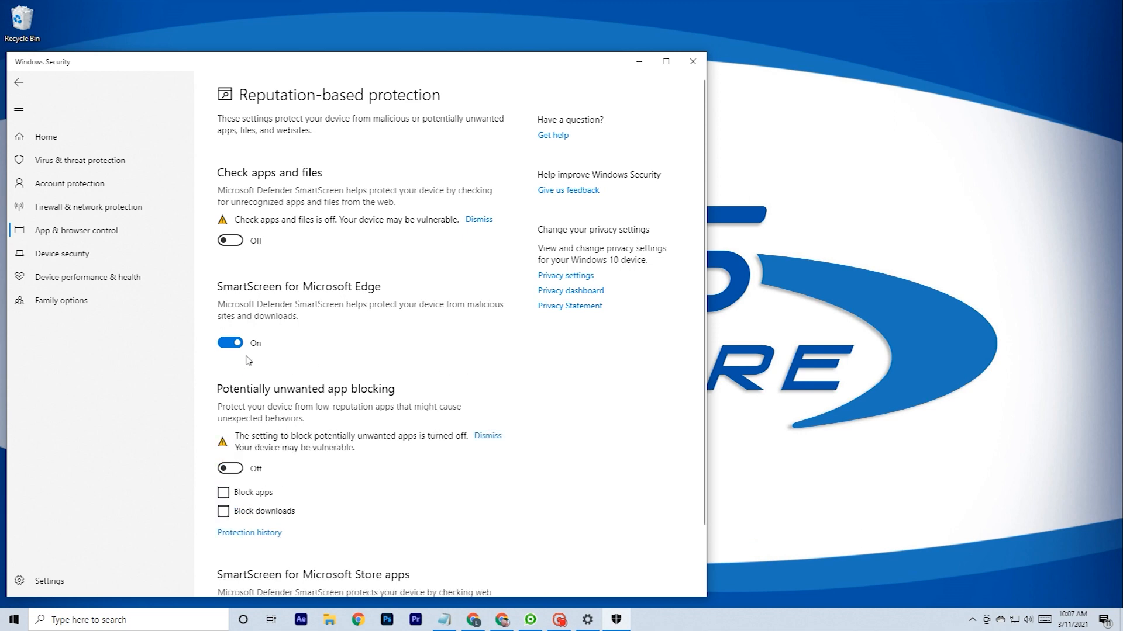
click(230, 344)
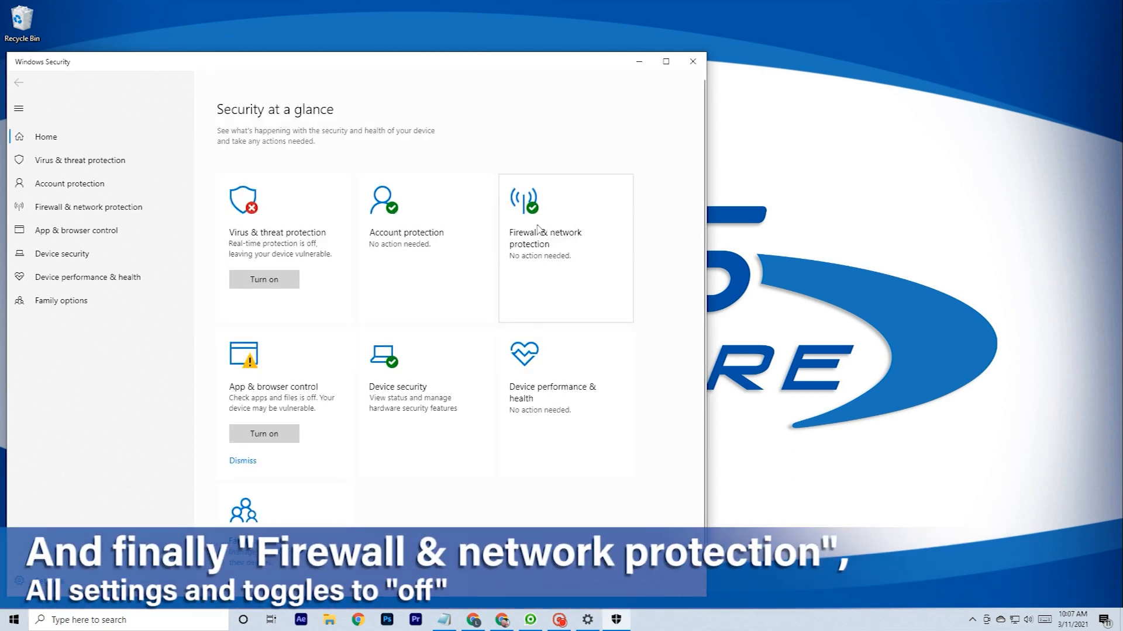
Switch Microsoft Defender Firewall off for domain, private and public networks, then close Windows Security.
click(545, 243)
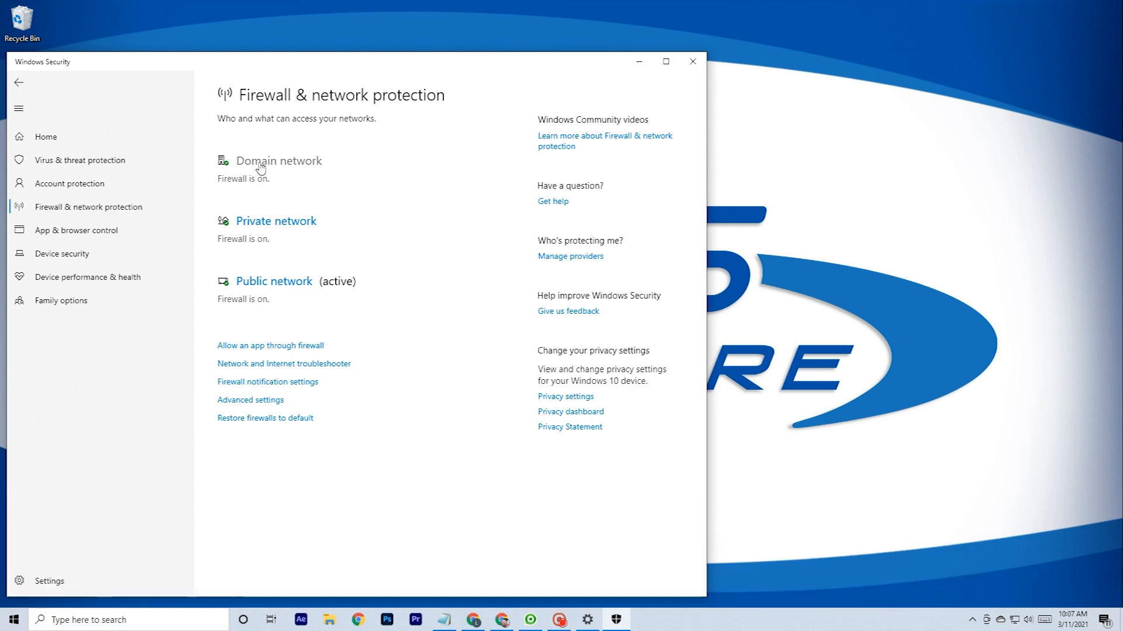
click(278, 161)
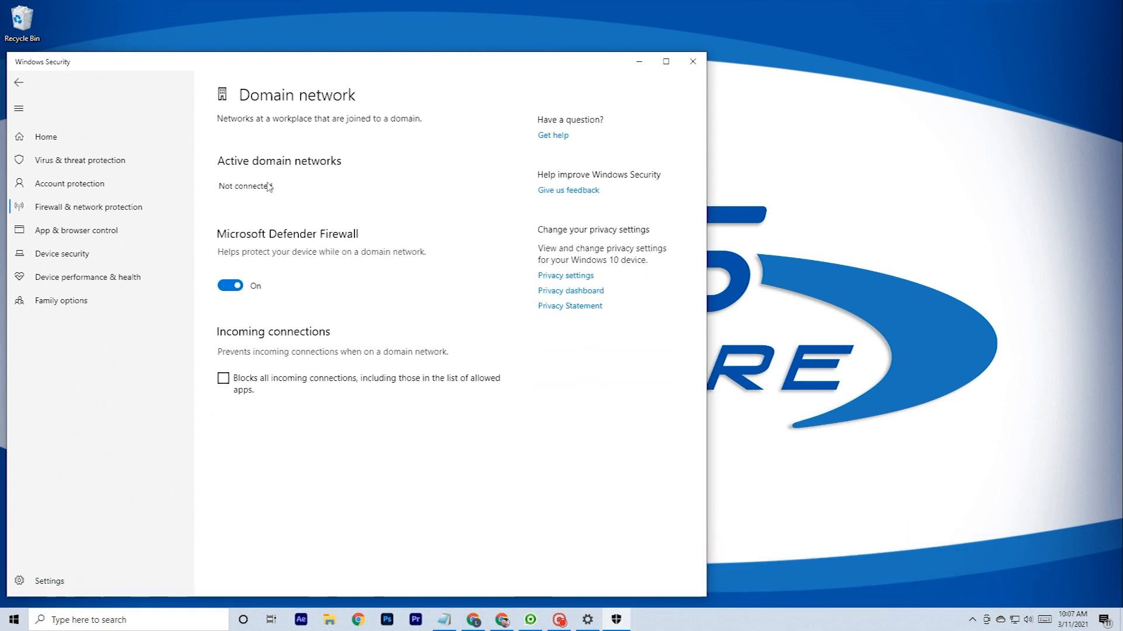
click(230, 286)
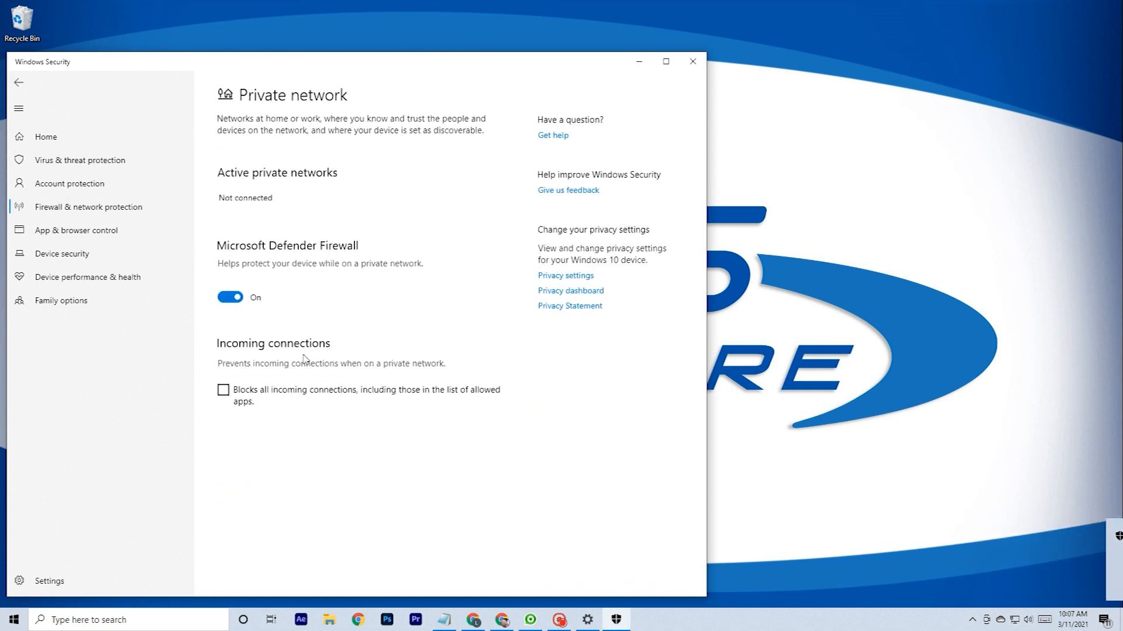
click(230, 297)
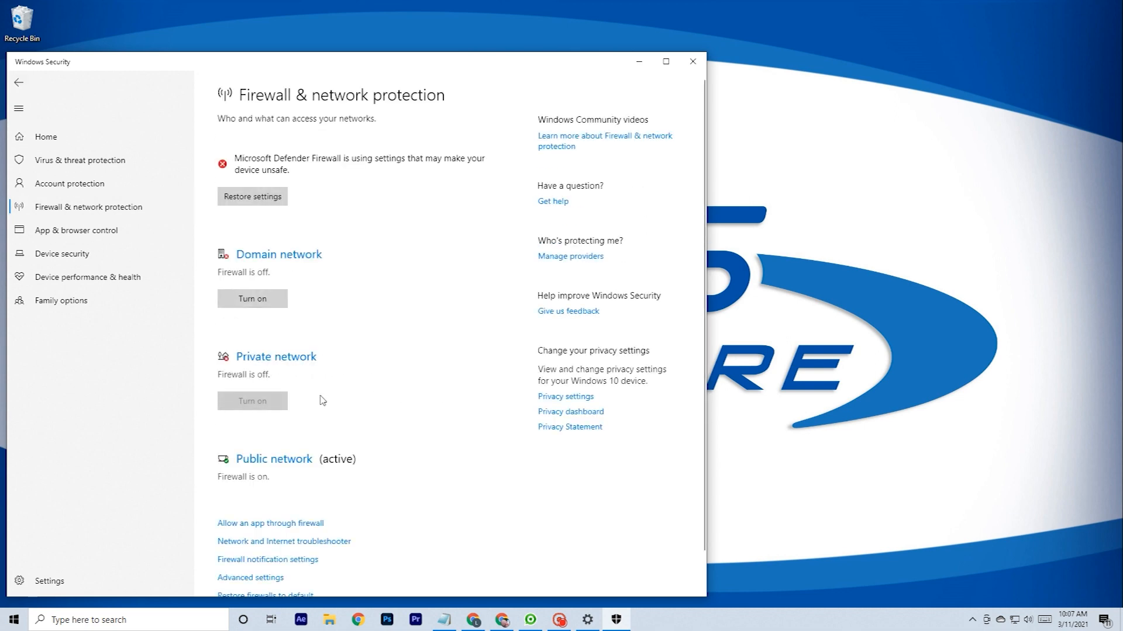
click(274, 459)
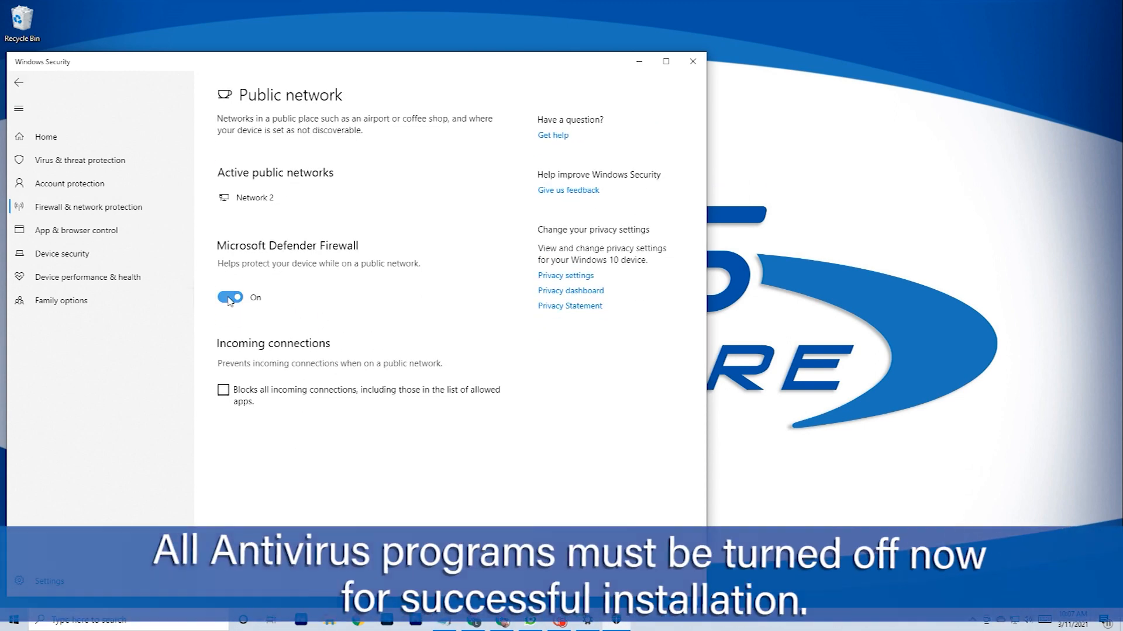
click(19, 82)
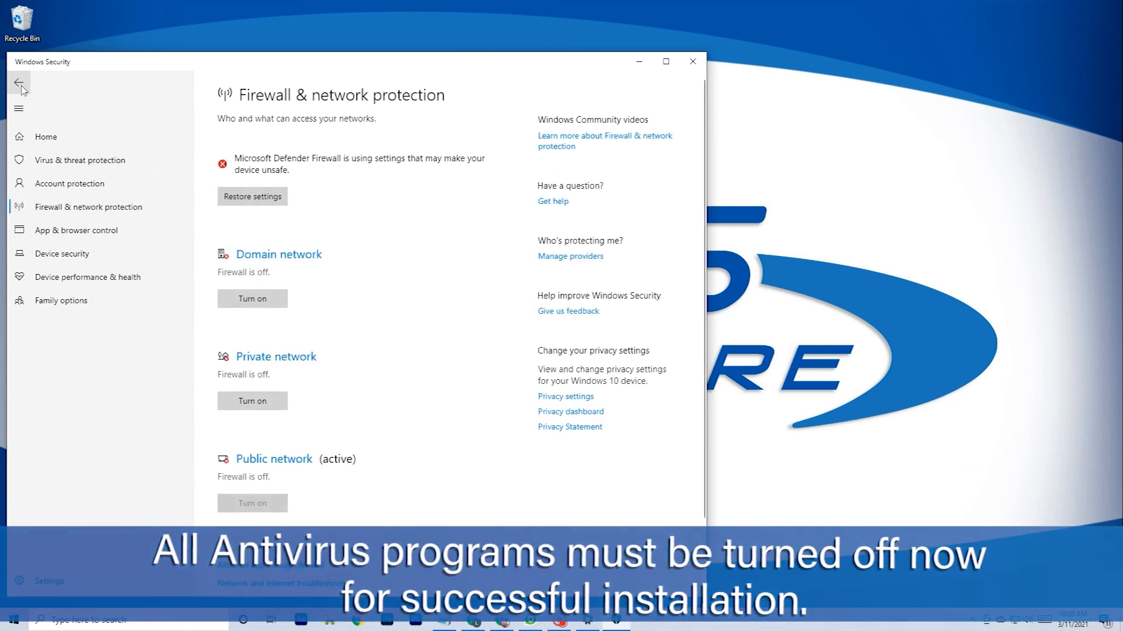
click(20, 83)
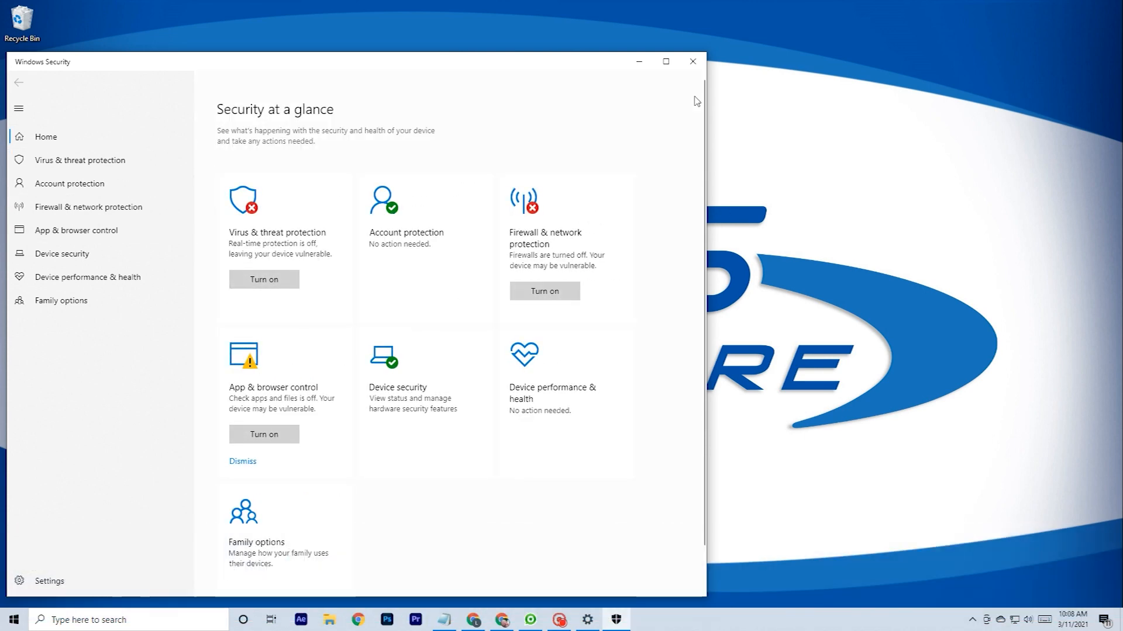
click(471, 620)
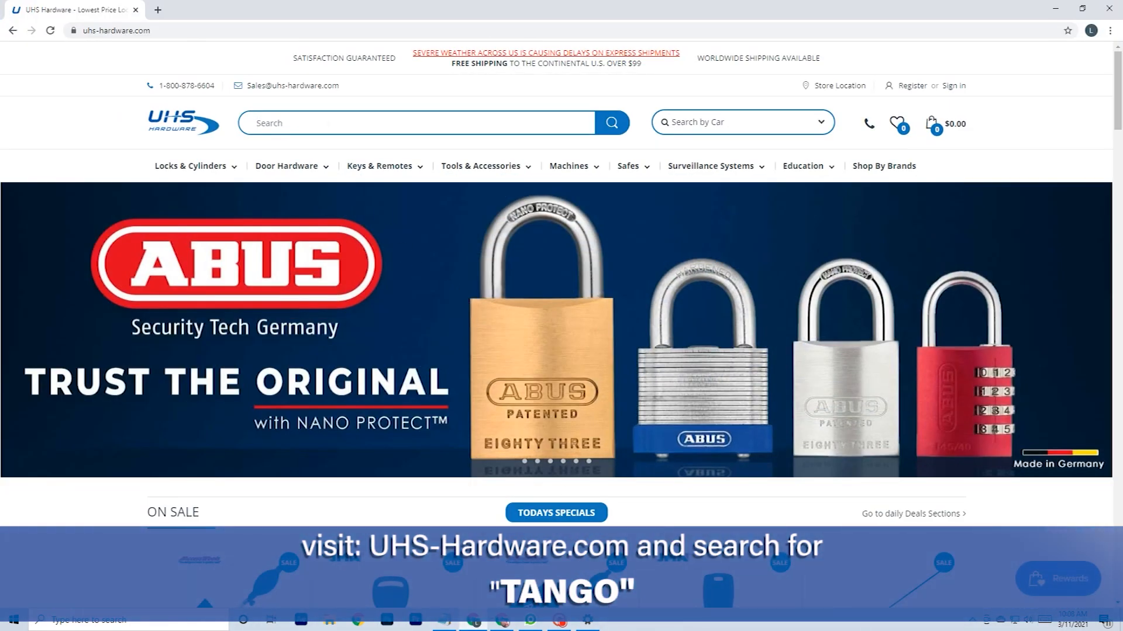
Search uhs-hardware.com for 'tango' and download the Tango installation files and TangoDriverV4 drivers.
text(tango)
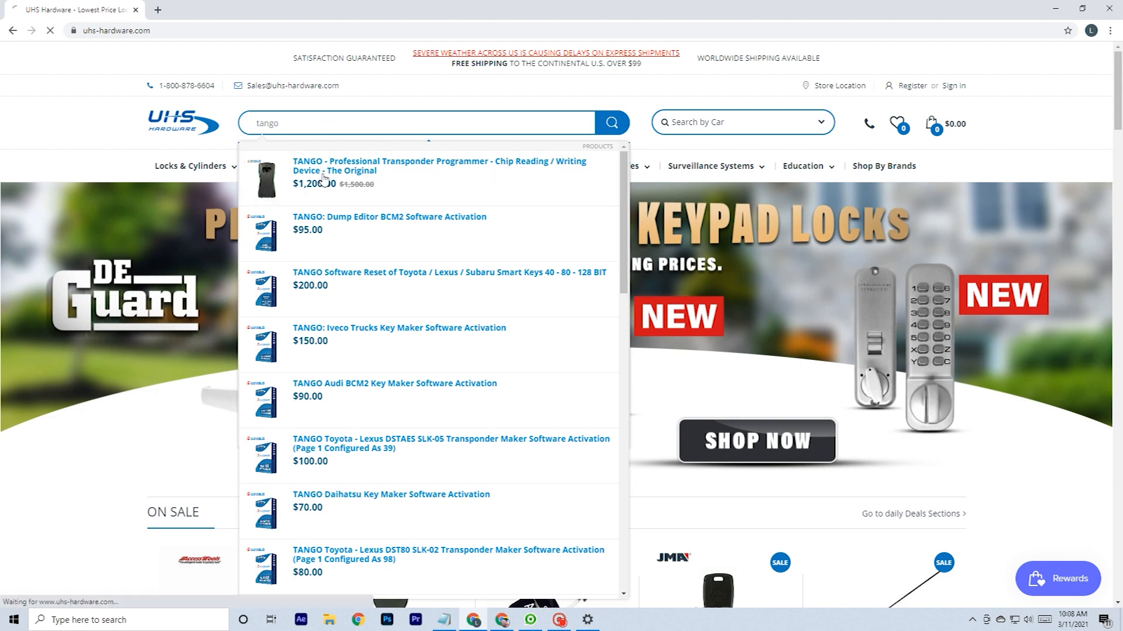
click(440, 166)
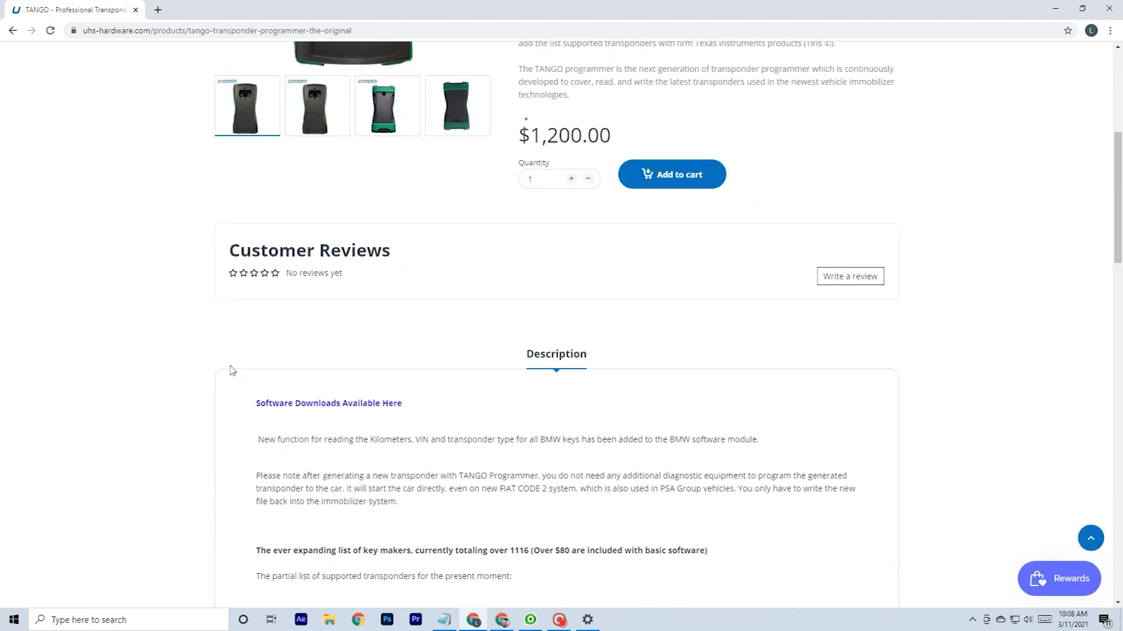
click(328, 403)
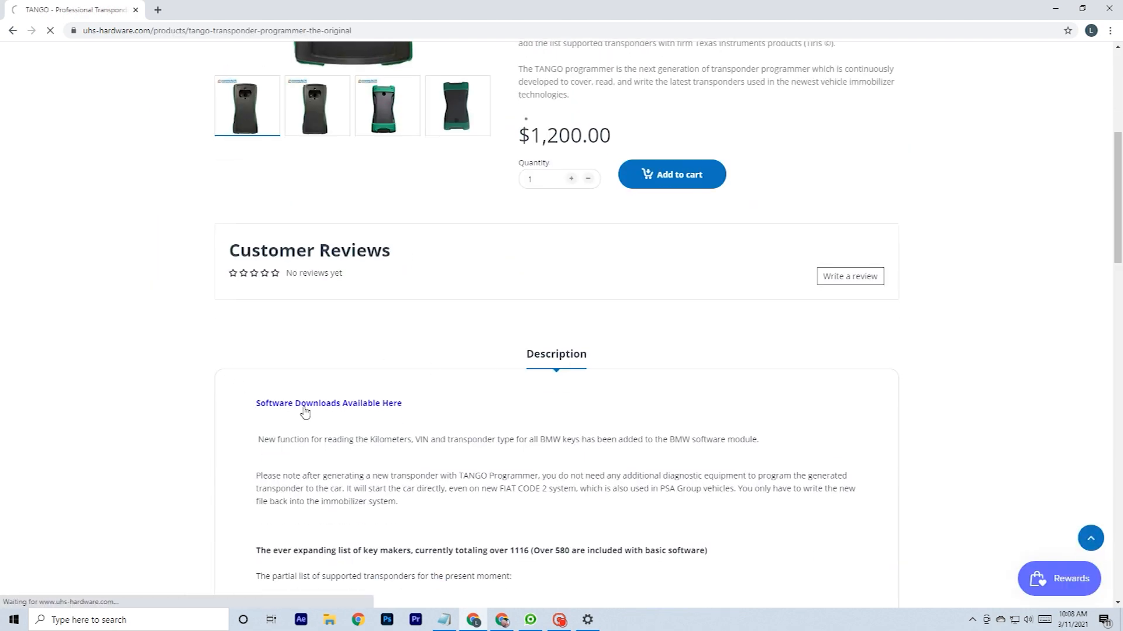
click(329, 403)
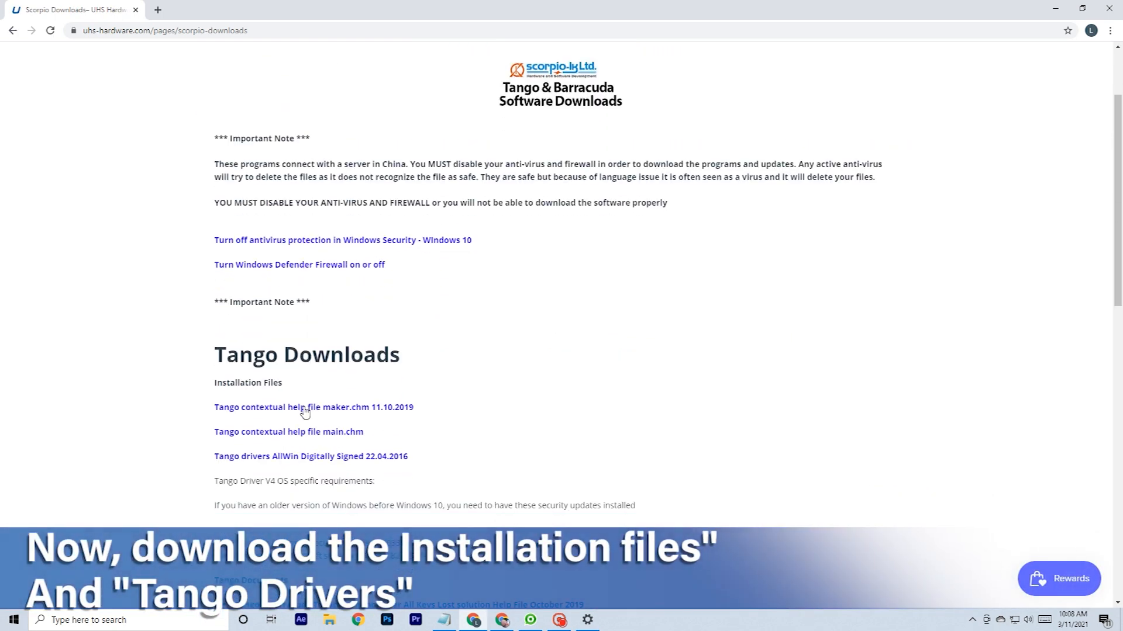
right_click(247, 266)
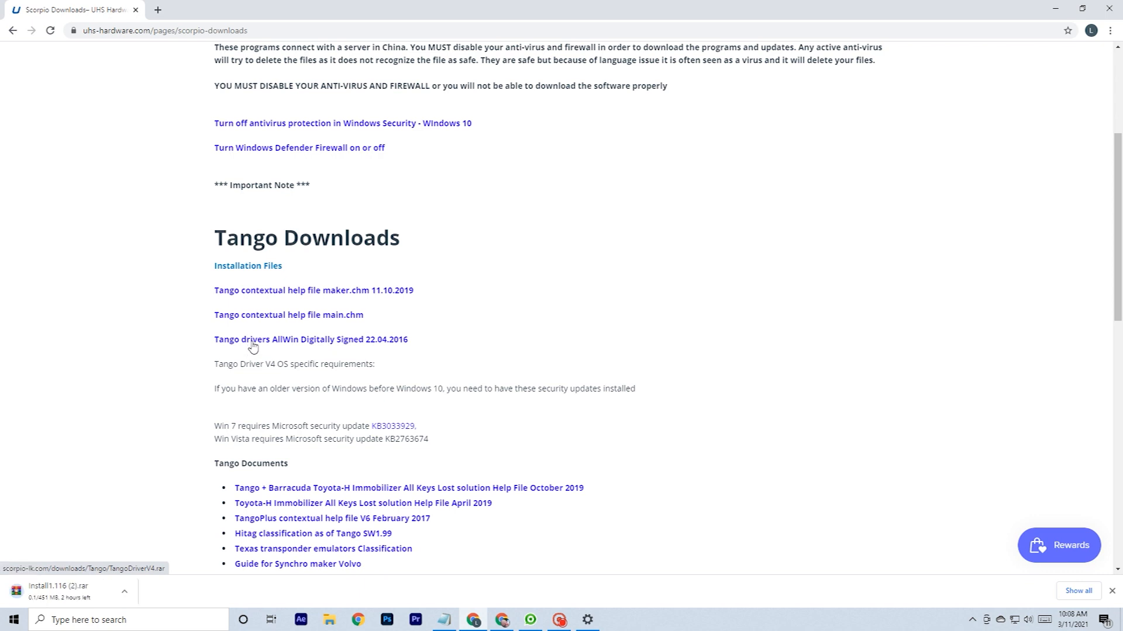
click(310, 339)
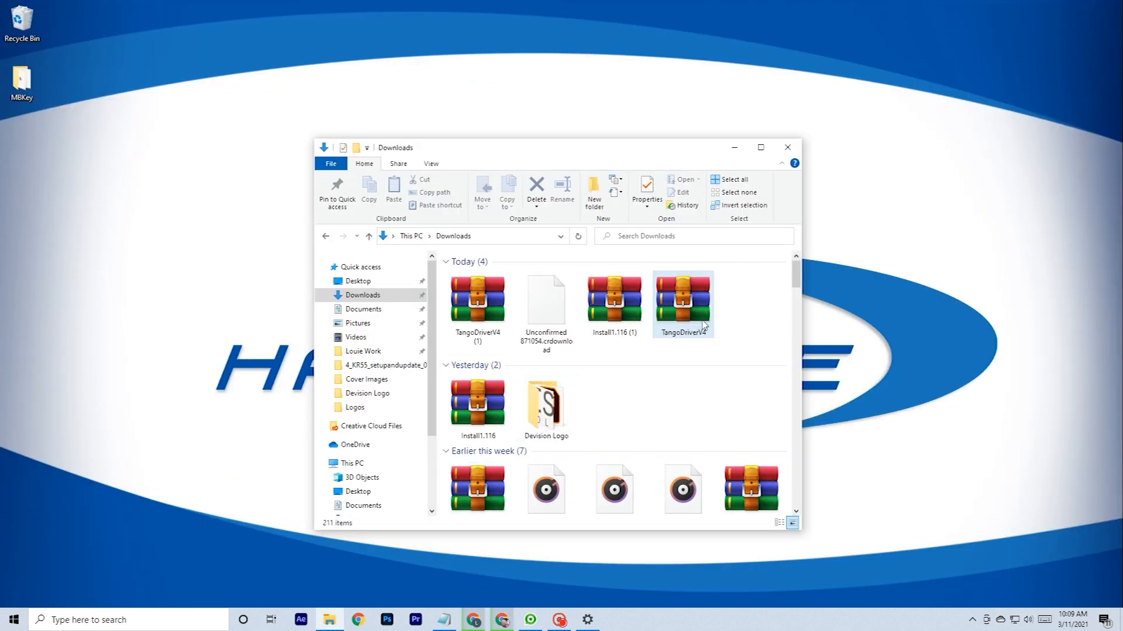
Extract the Tango V4 folder from TangoDriverV4.rar into a TangoDriverV4 folder in Downloads.
double_click(682, 299)
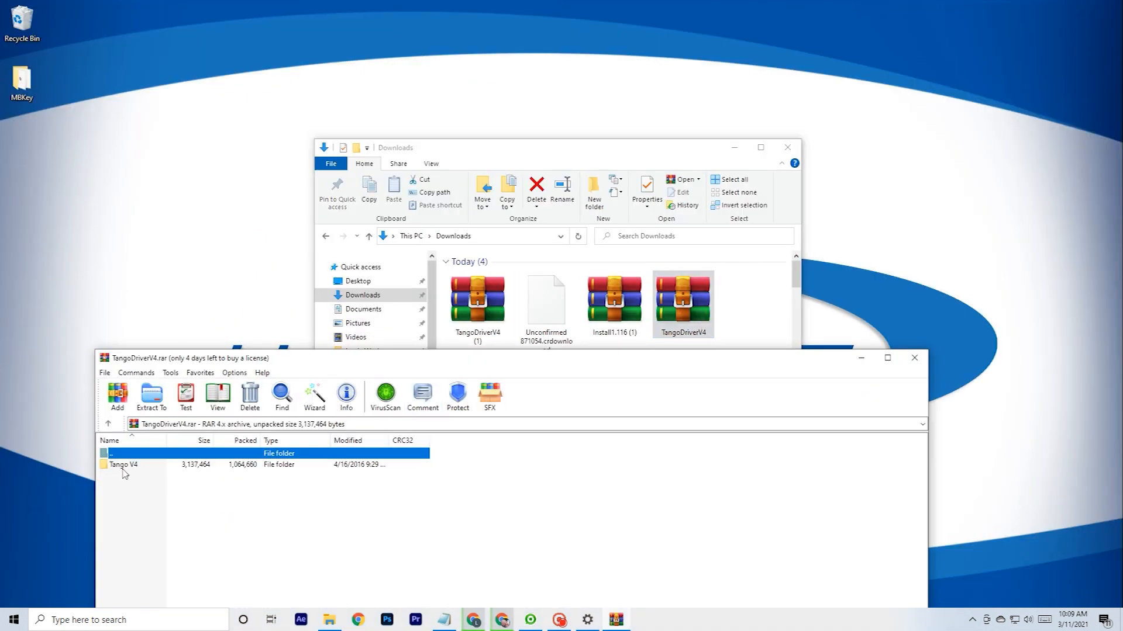
right_click(123, 464)
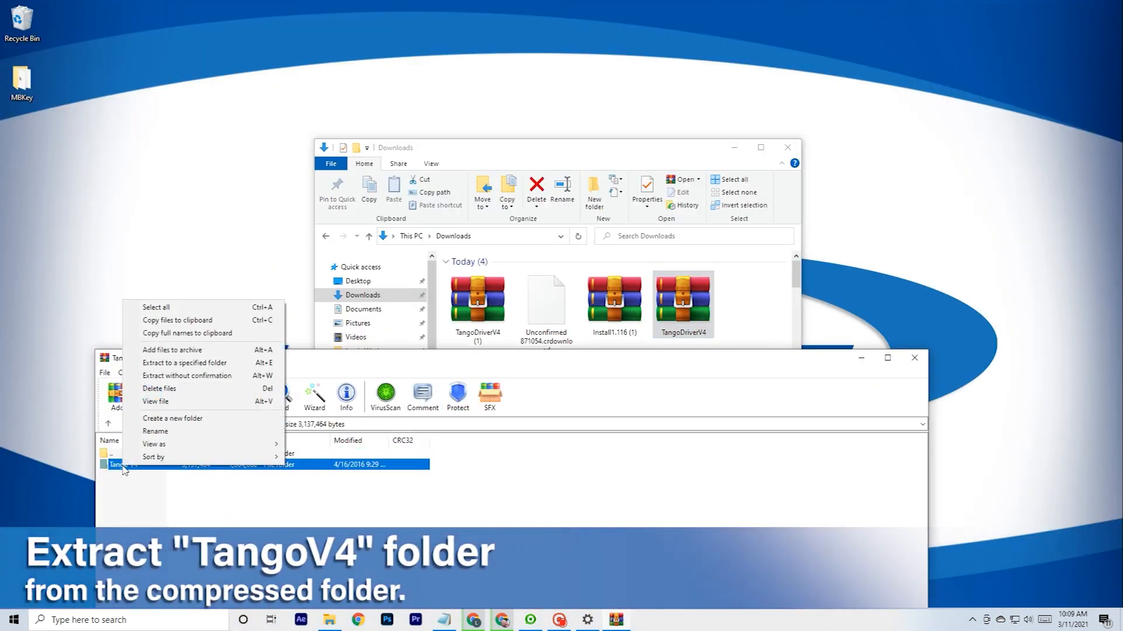
mouse_move(182, 363)
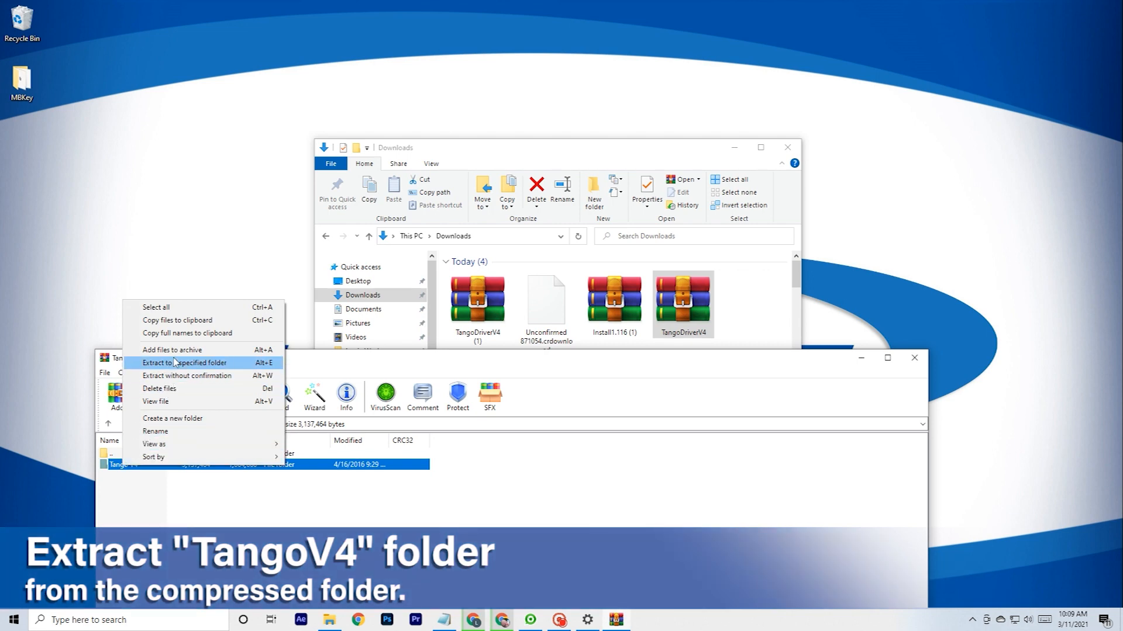
click(188, 363)
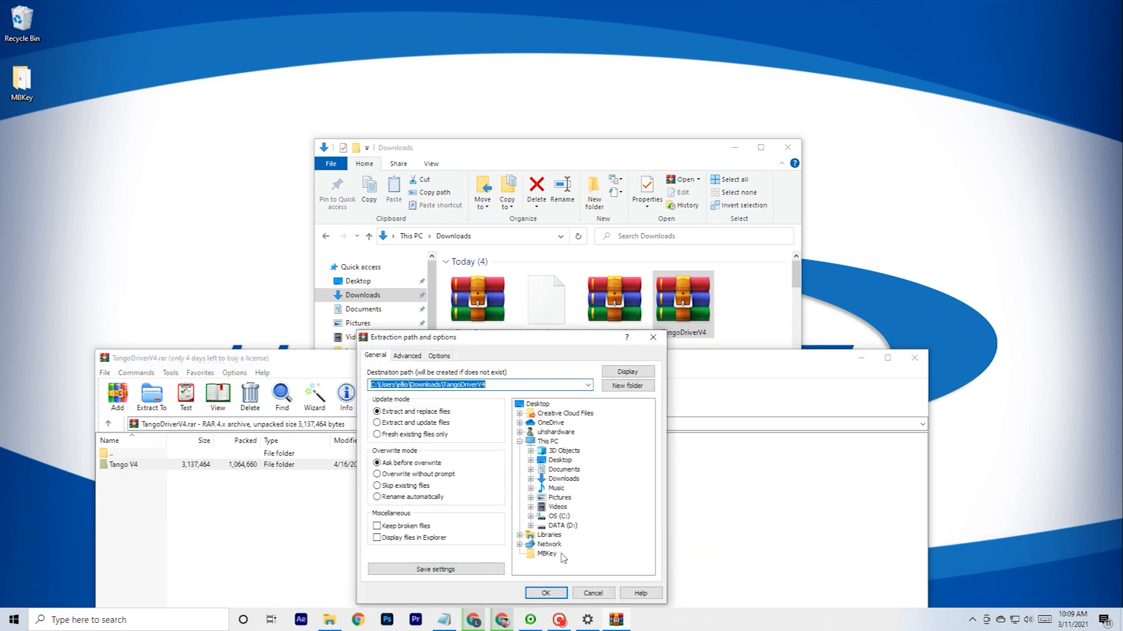
click(545, 593)
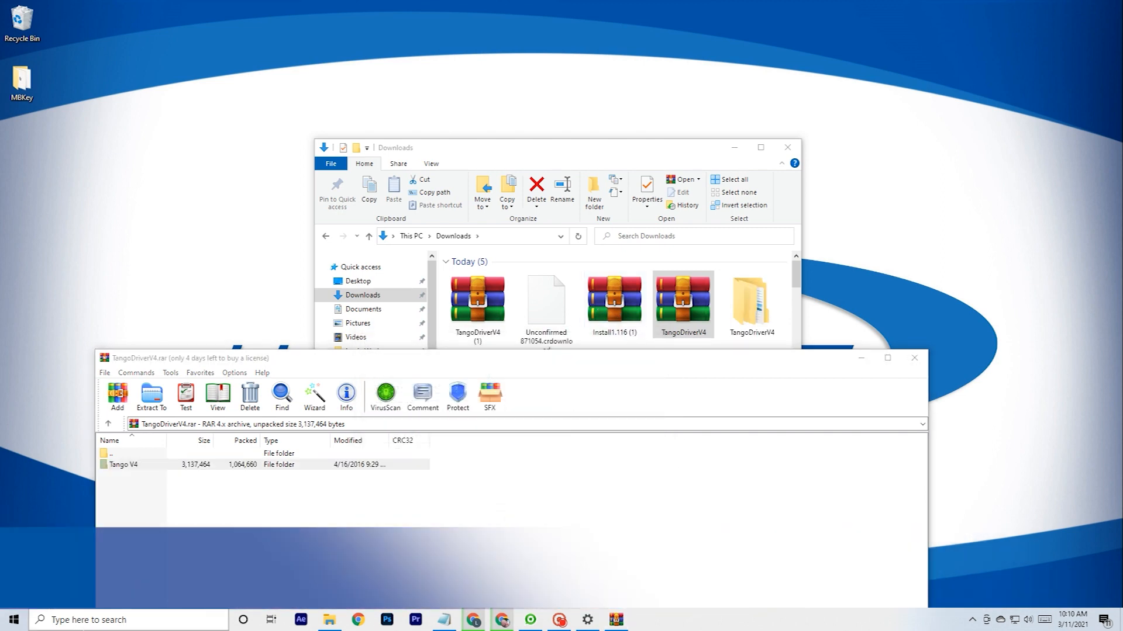
text(dev)
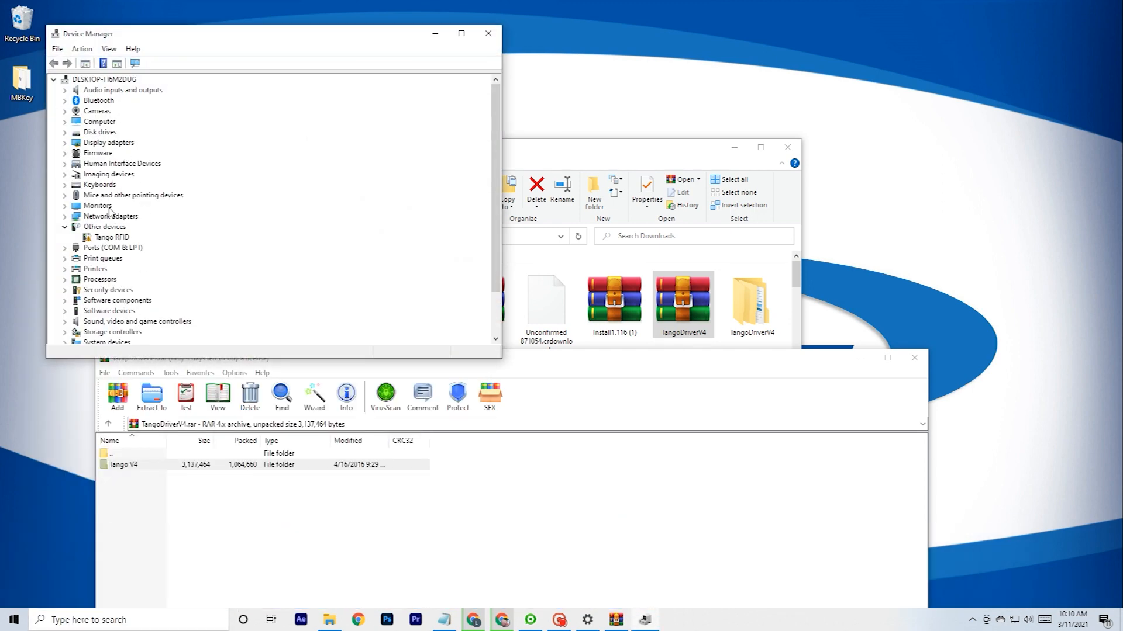
Install the Tango RFID driver from Downloads\TangoDriverV4\Tango V4, then close Device Manager.
click(112, 237)
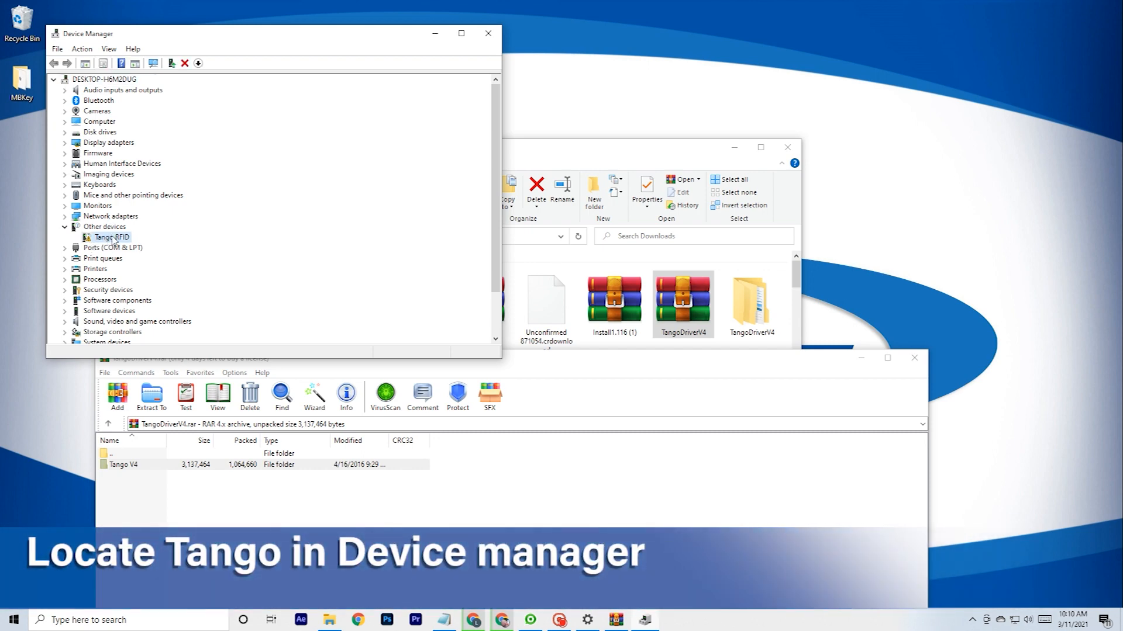
right_click(110, 237)
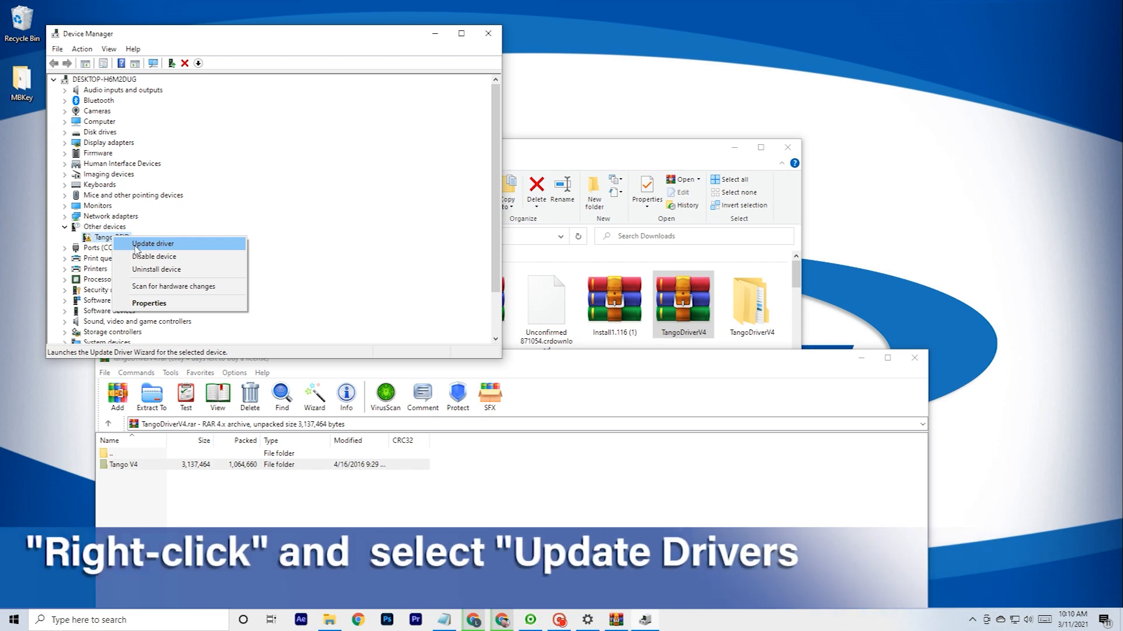
click(152, 243)
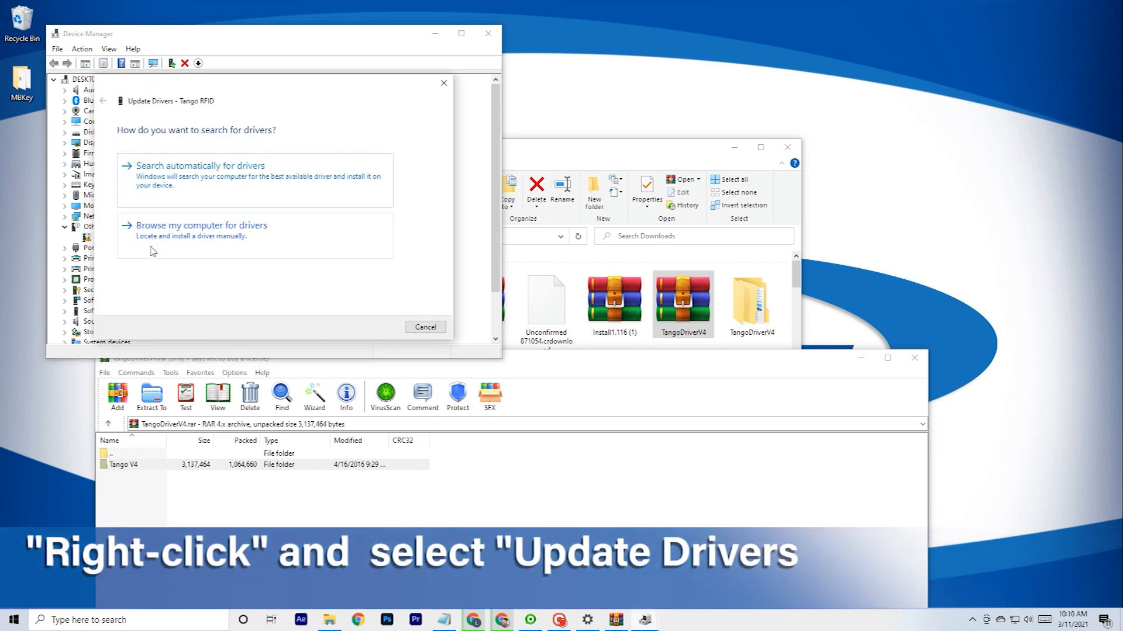
click(202, 225)
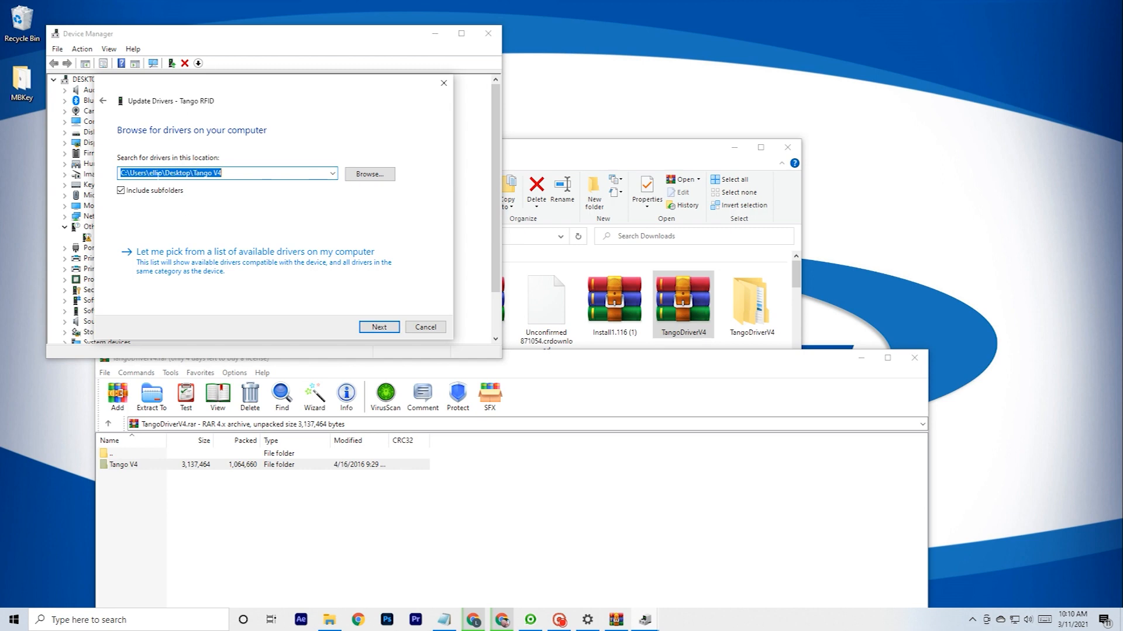
click(369, 174)
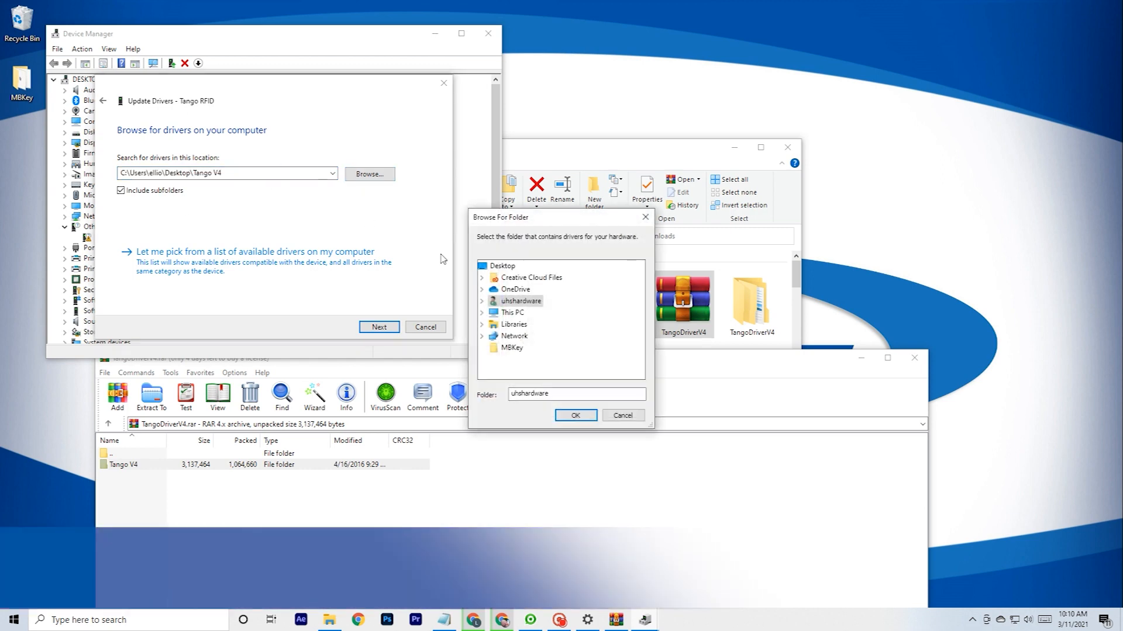
click(492, 289)
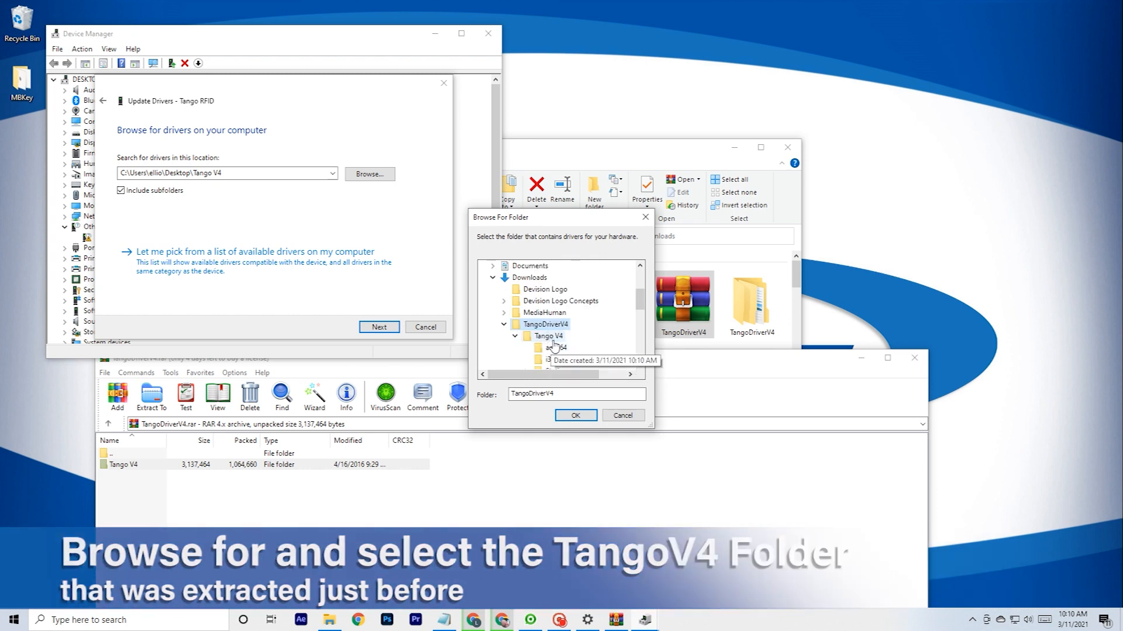
click(549, 336)
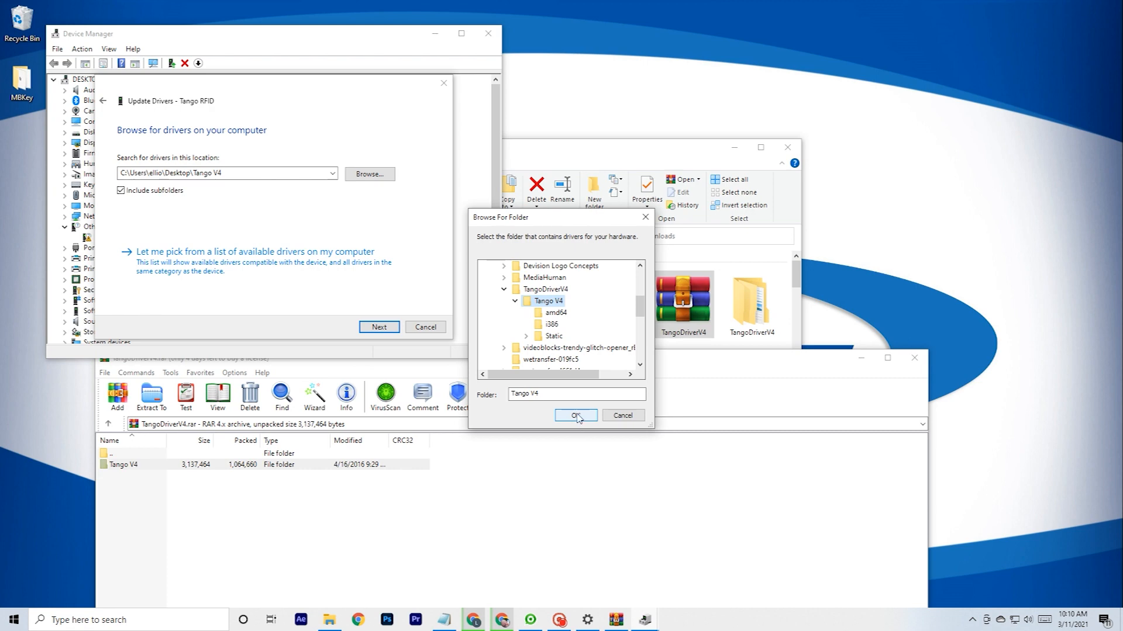
click(575, 415)
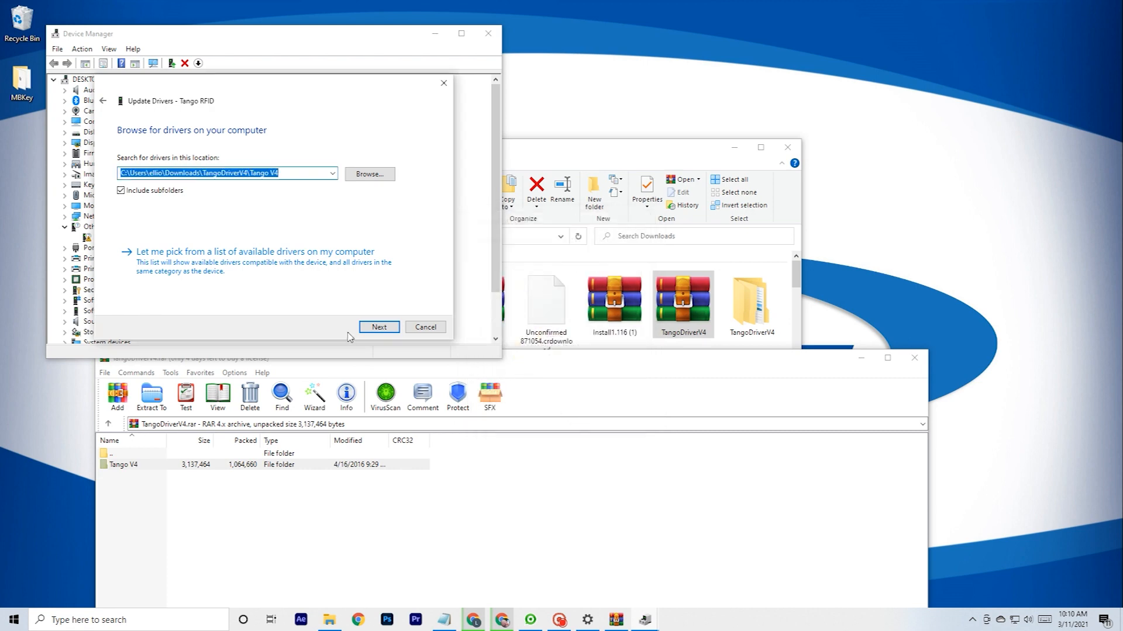
click(378, 327)
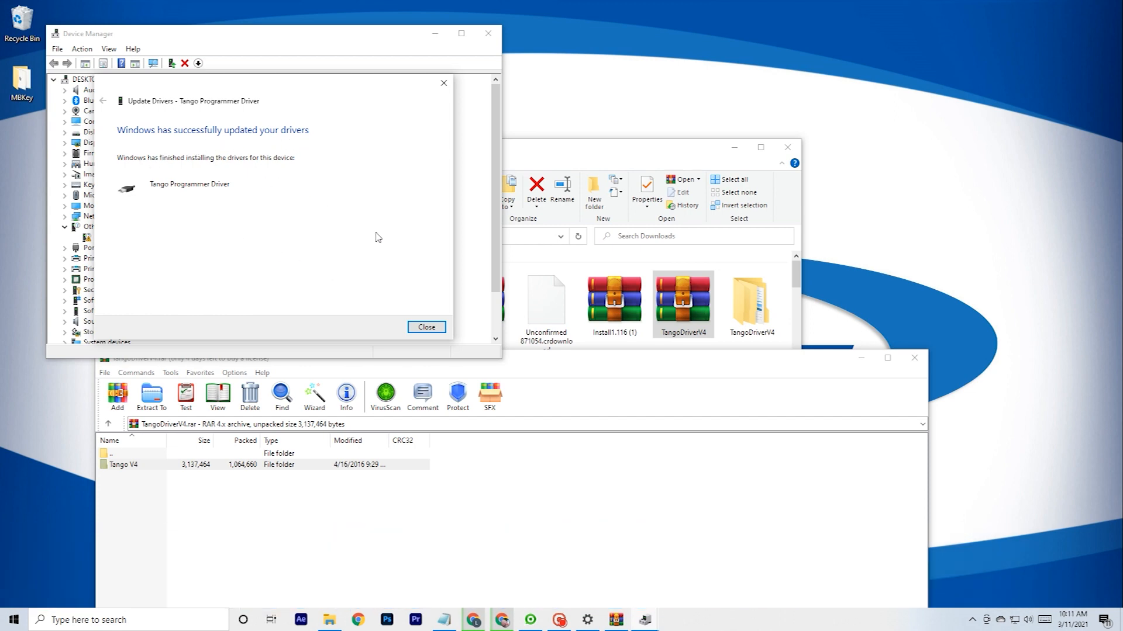
click(426, 327)
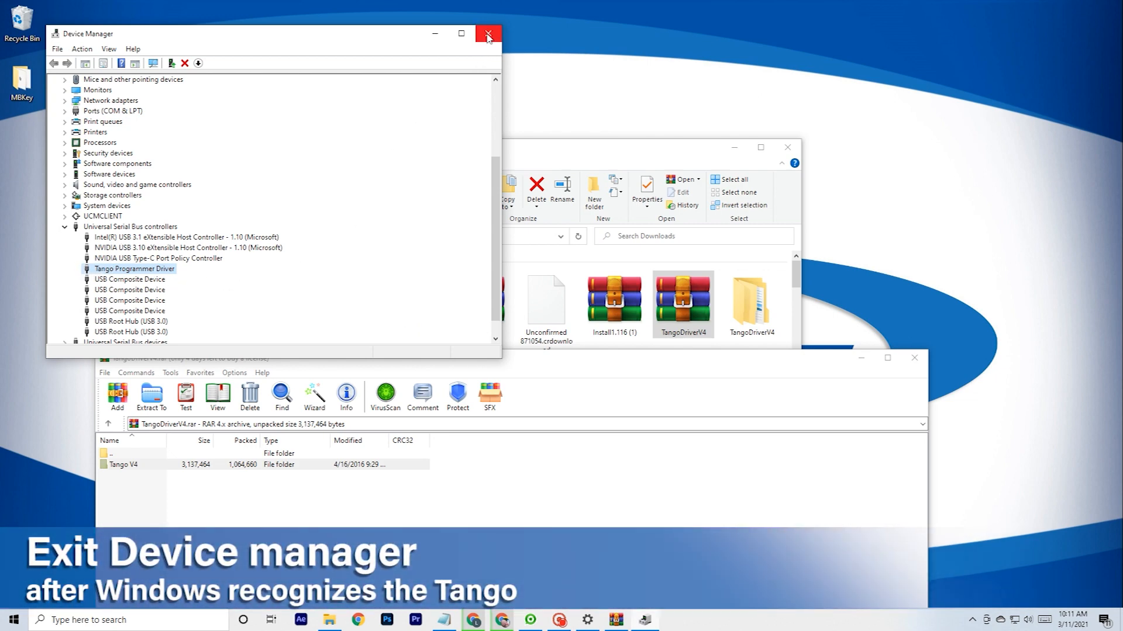
click(487, 34)
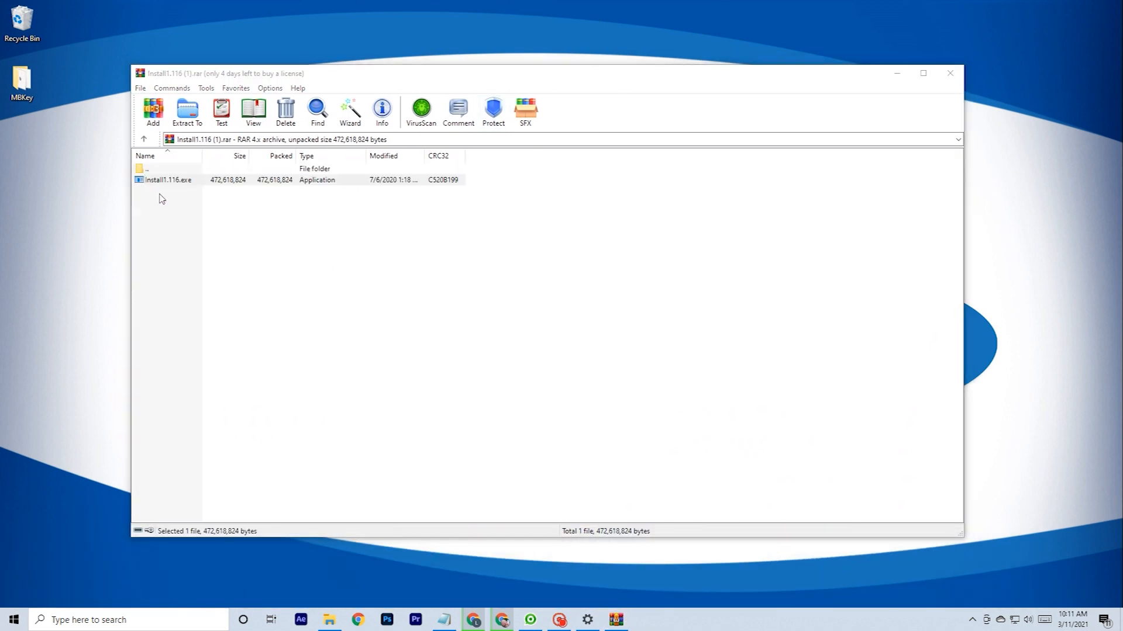
Run Install1.116.exe into the existing Tango Scorpio-LK folder without a desktop icon.
double_click(168, 179)
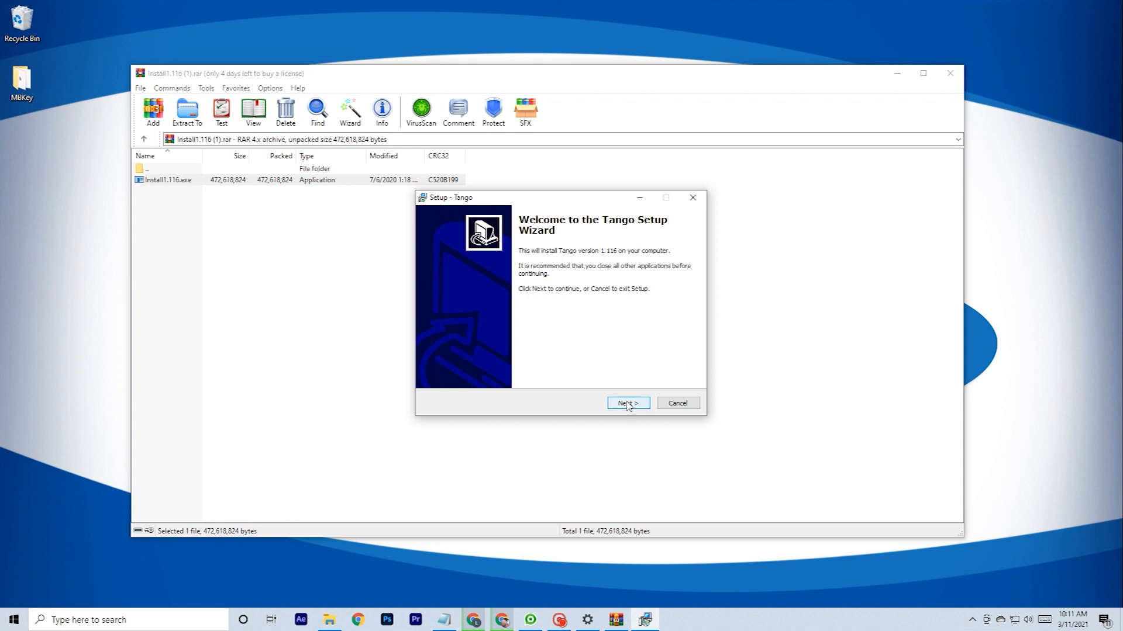
click(627, 402)
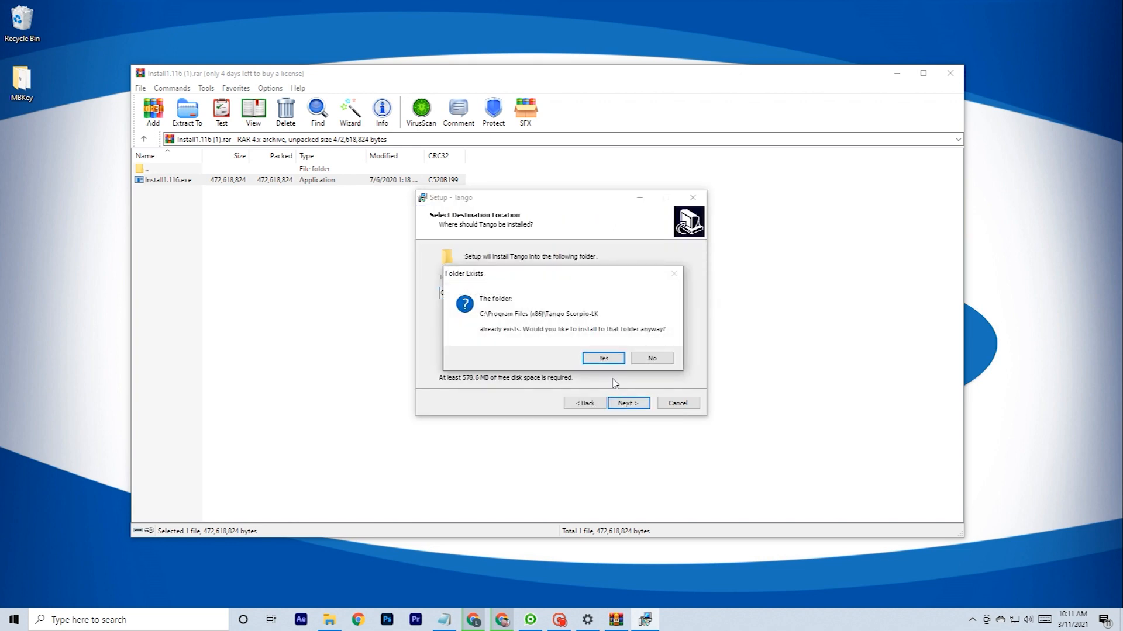
click(601, 358)
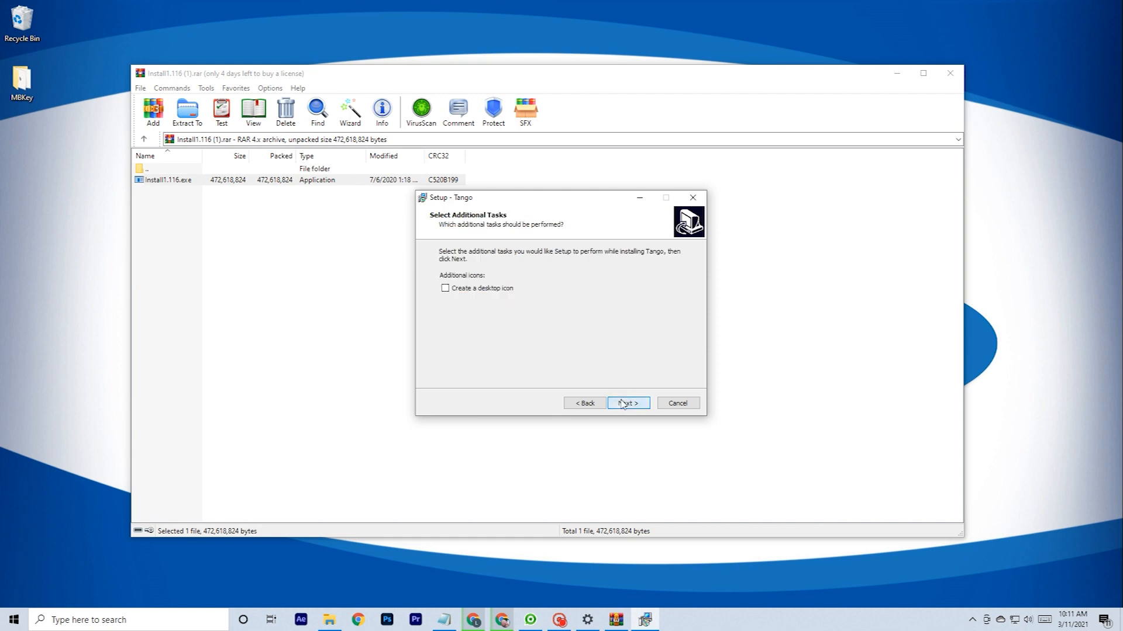
click(626, 402)
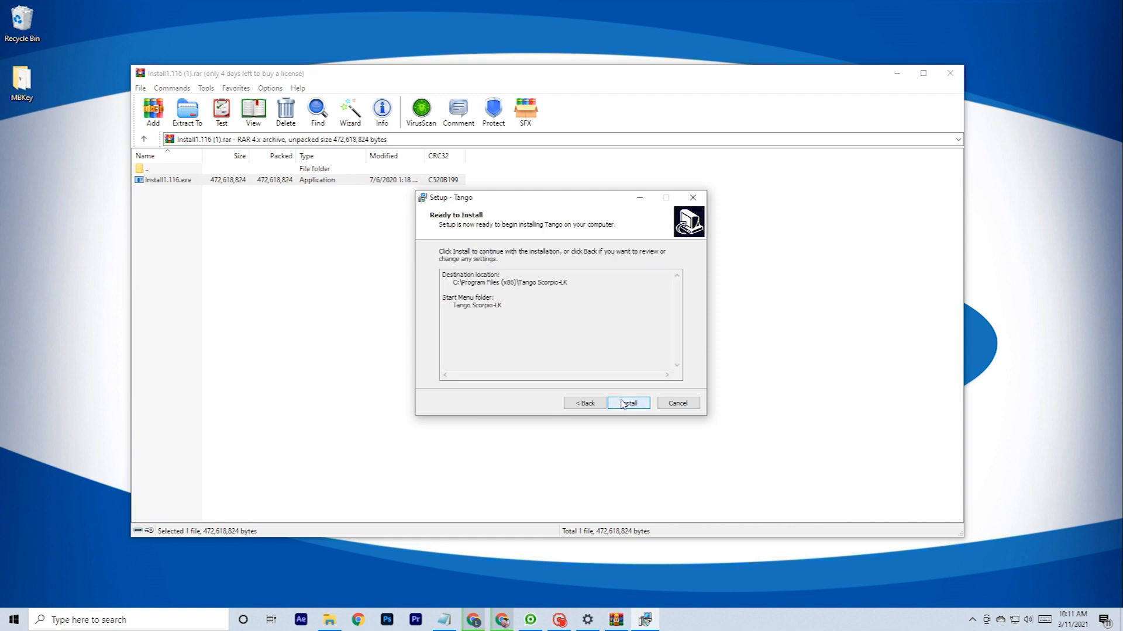
click(627, 403)
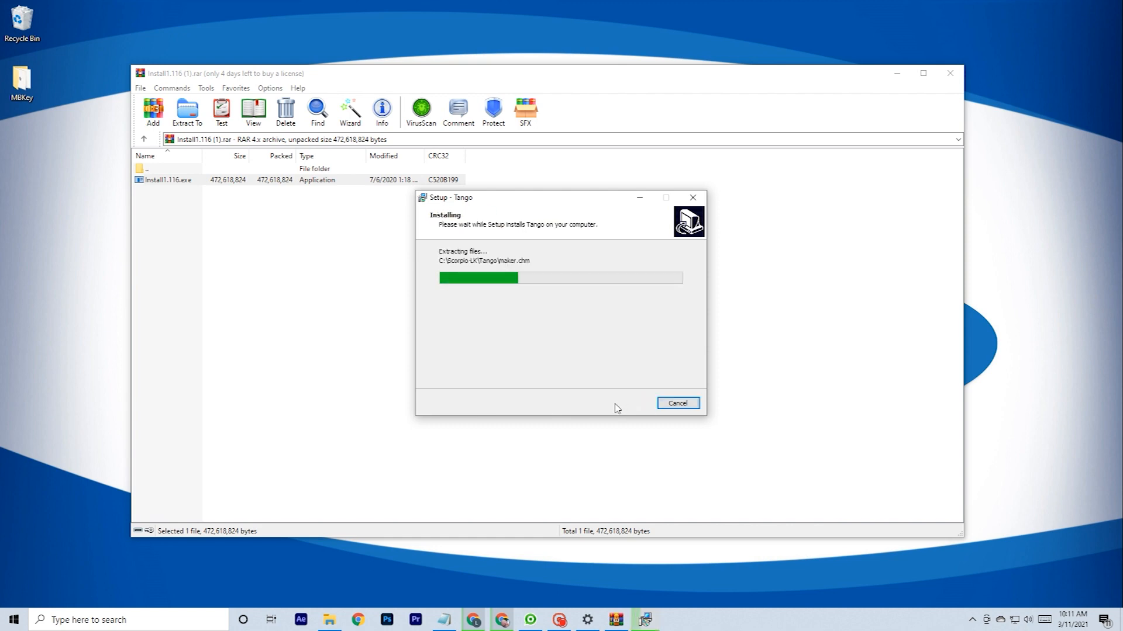
mouse_move(609, 407)
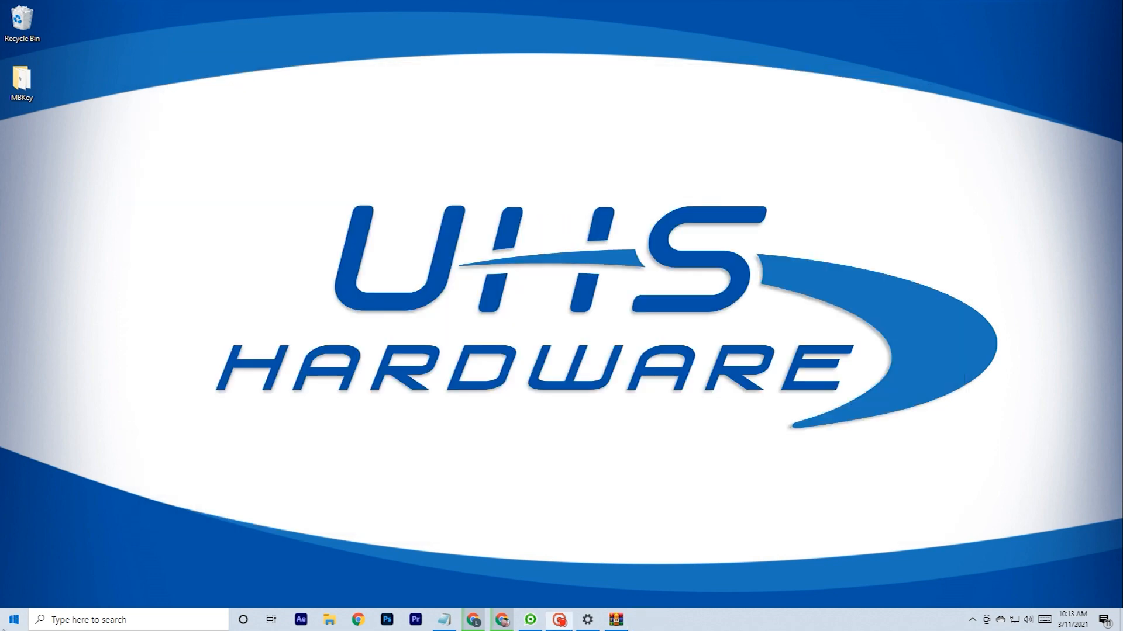
Launch Tango from the Start menu and accept the update to version 1.118.
click(13, 619)
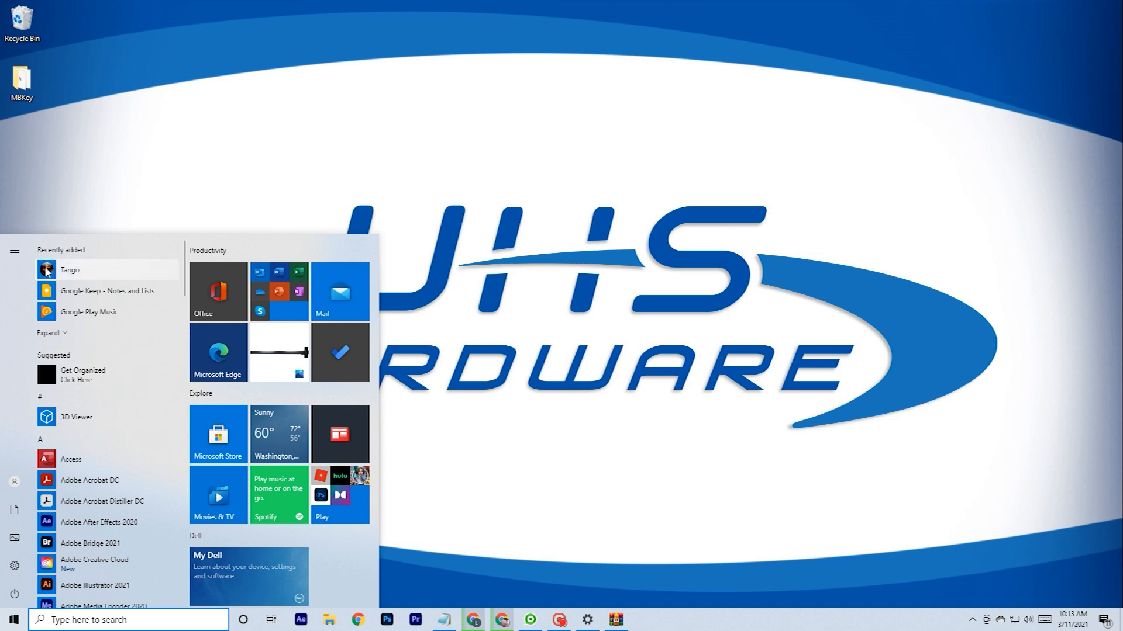
right_click(70, 269)
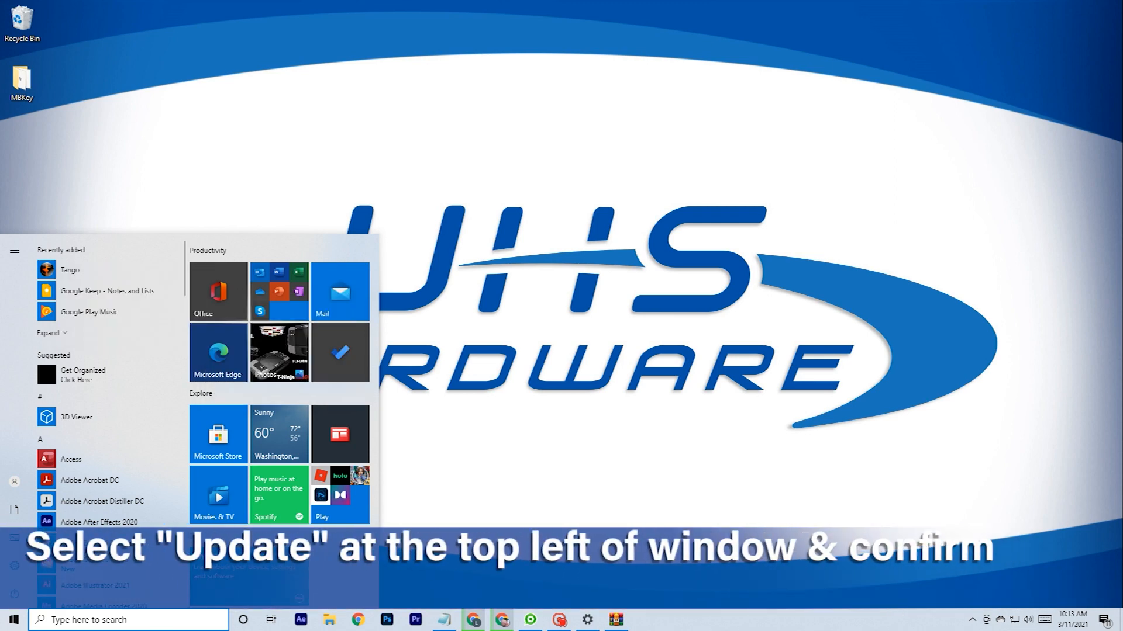
click(70, 270)
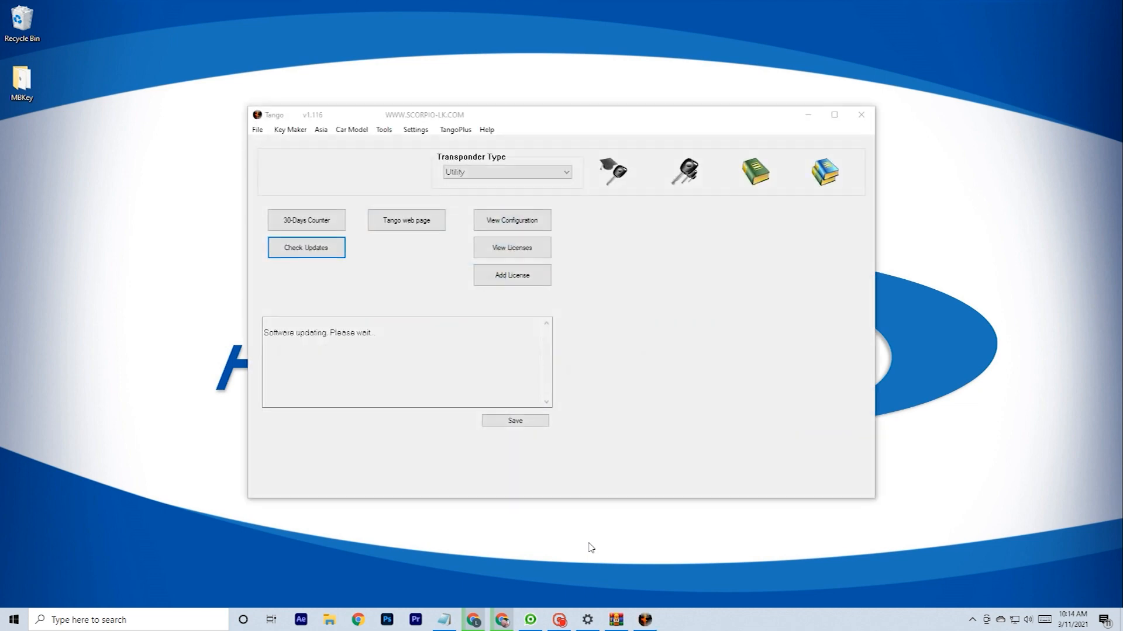
click(305, 247)
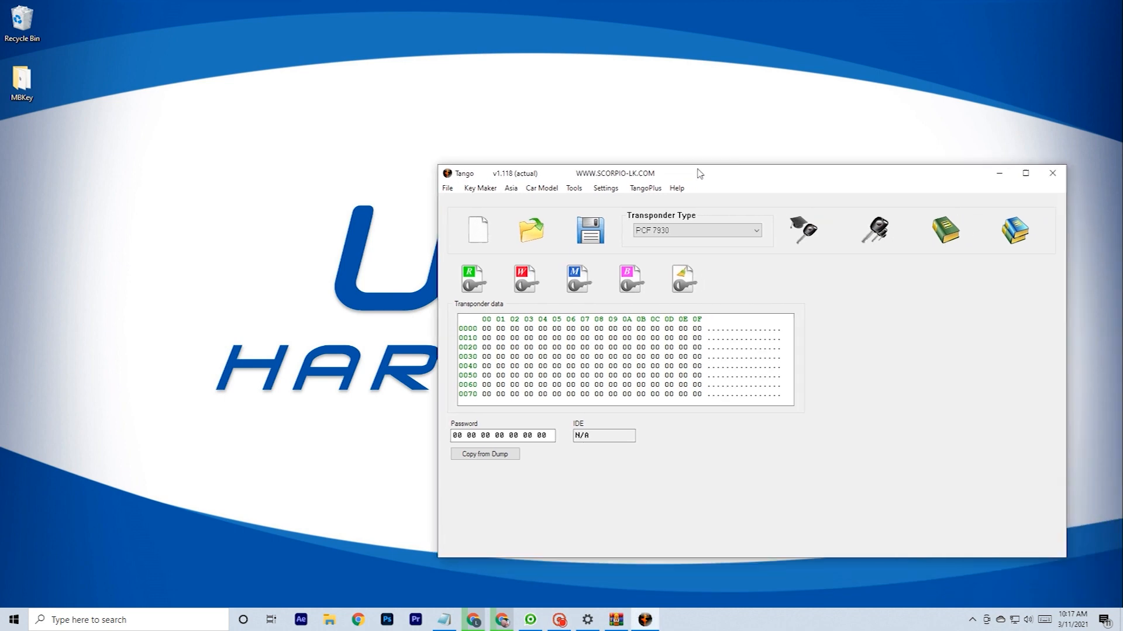
Run Tango's self-diagnostic and review the report showing driver, hardware and server checks OK.
click(524, 135)
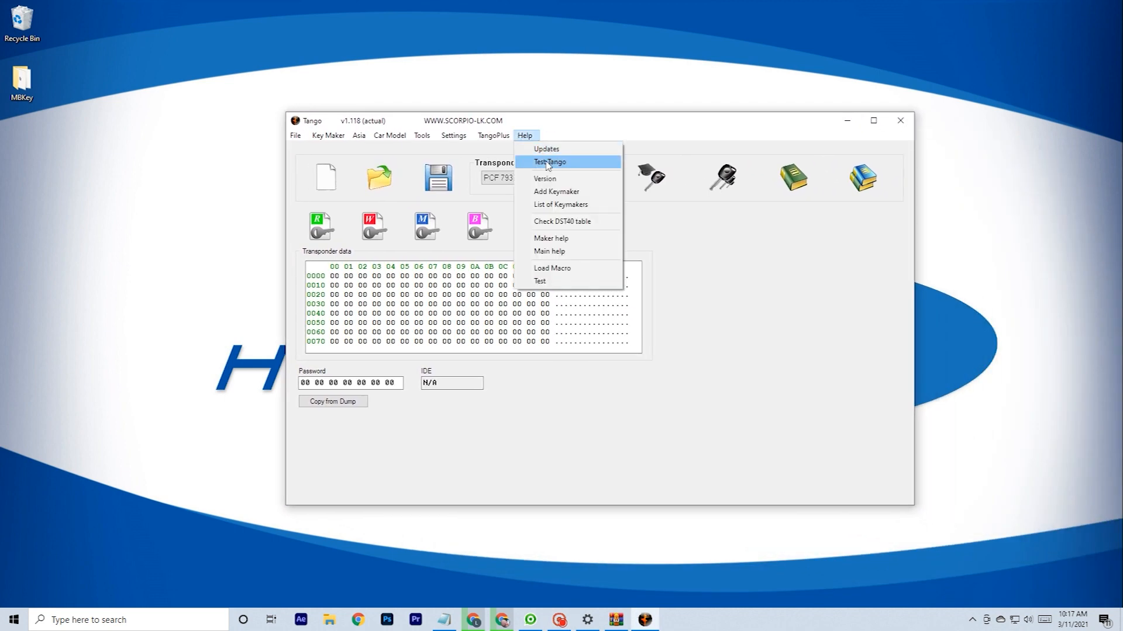
click(549, 161)
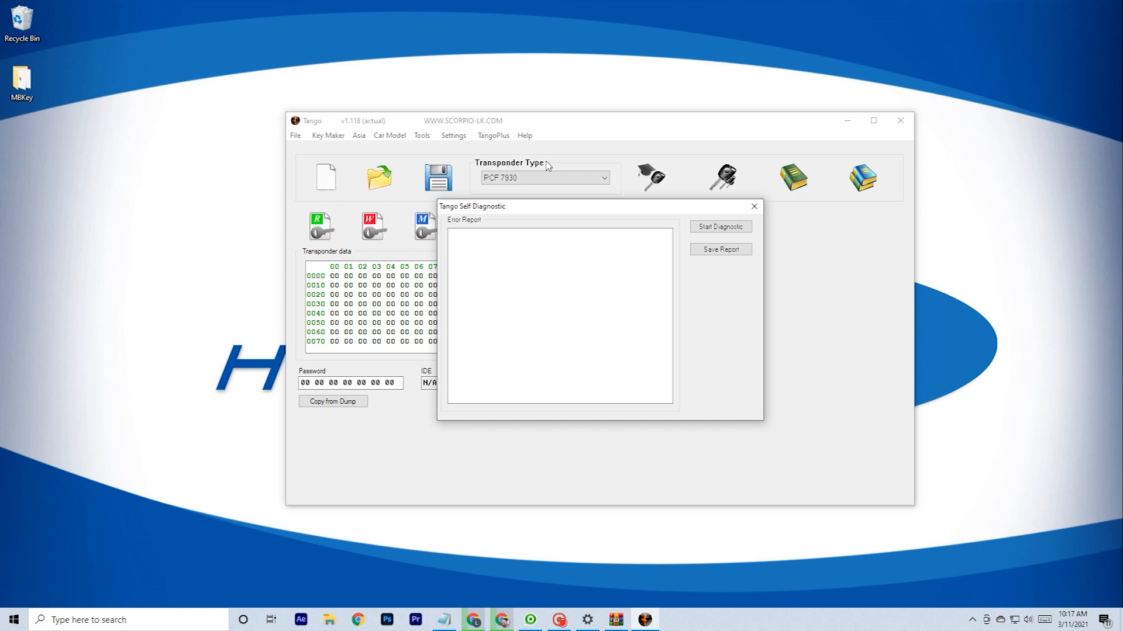
click(719, 226)
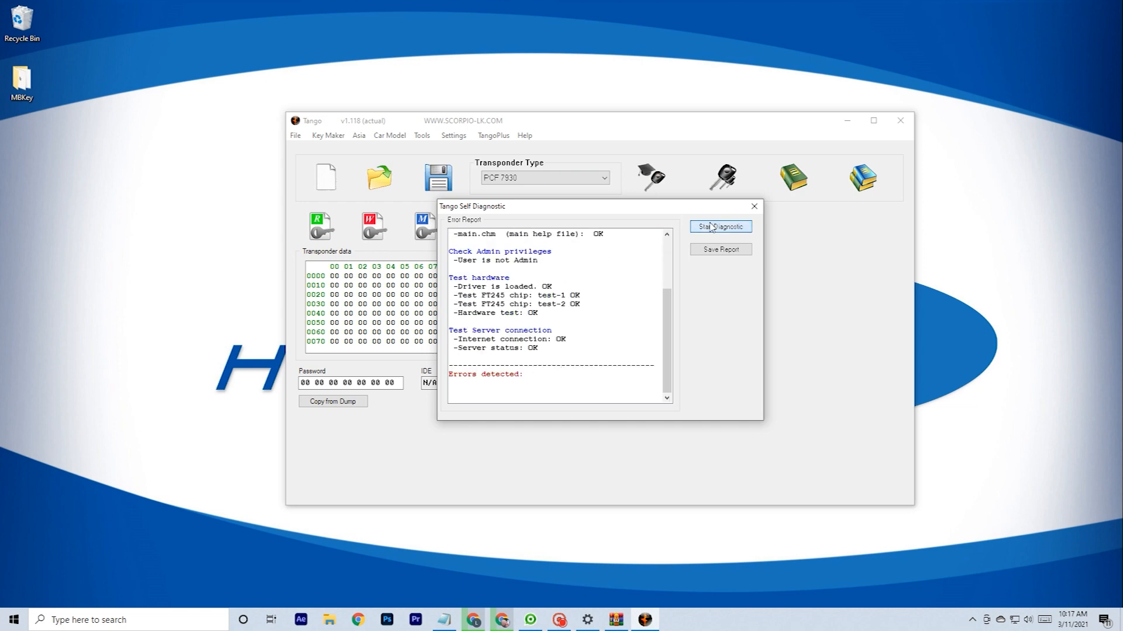
click(719, 226)
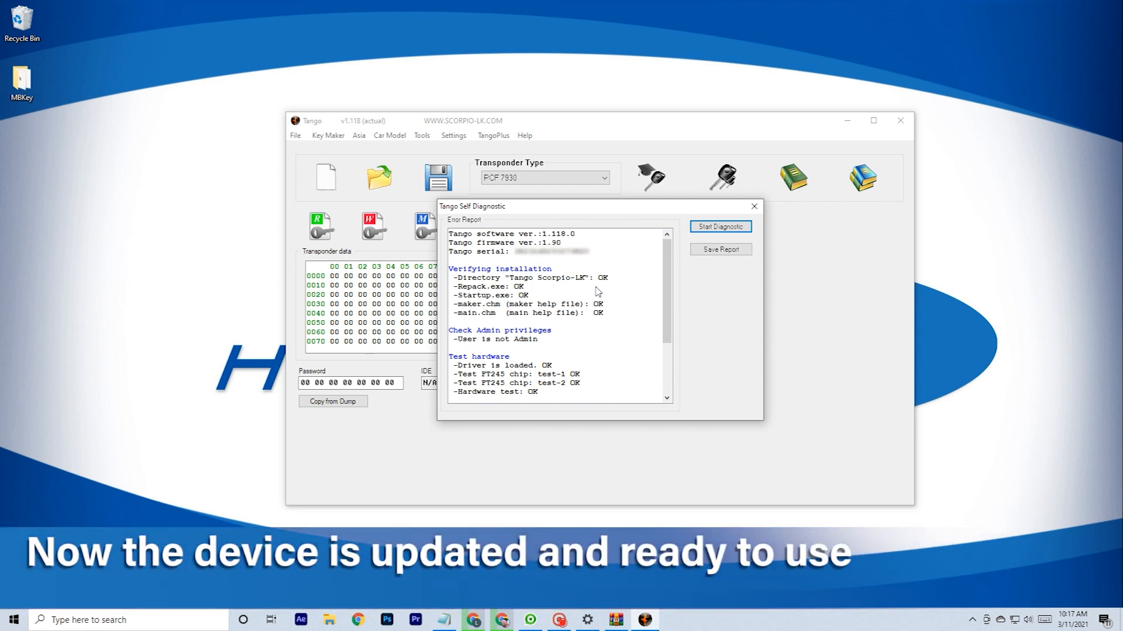
scroll(down, 3)
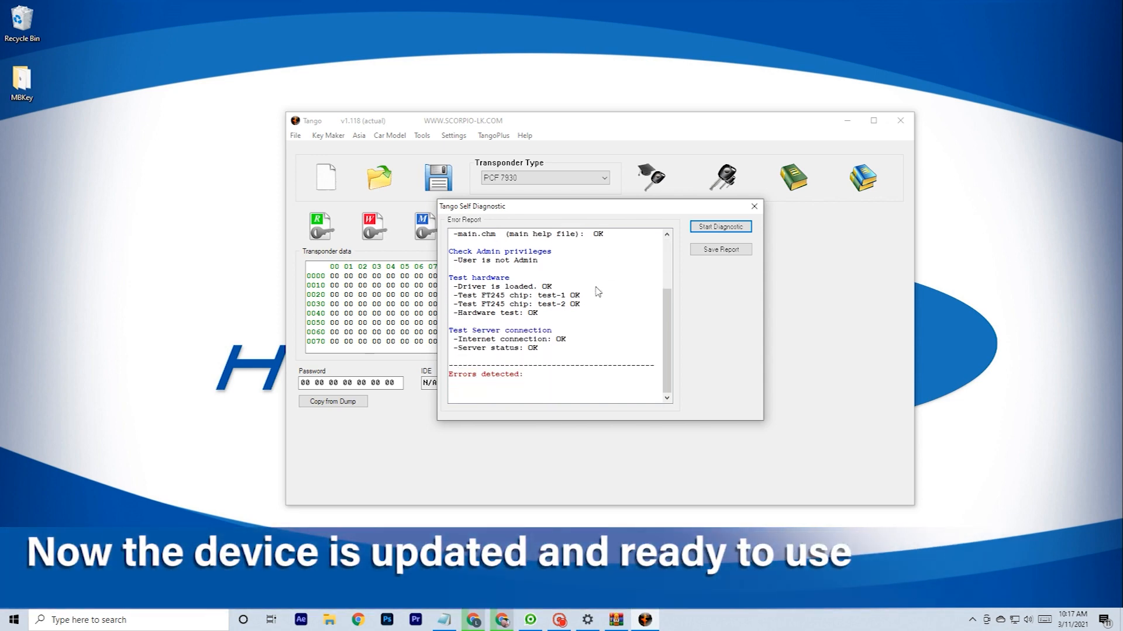
Rerun the self-diagnostic to locate the Tango serial number.
click(524, 135)
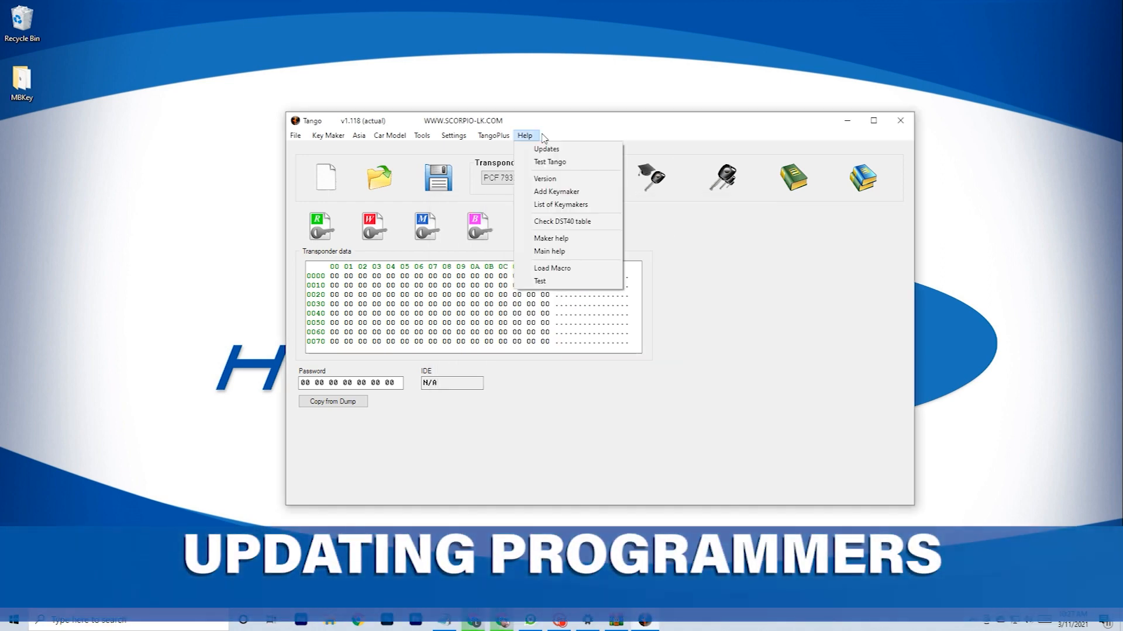
mouse_move(552, 162)
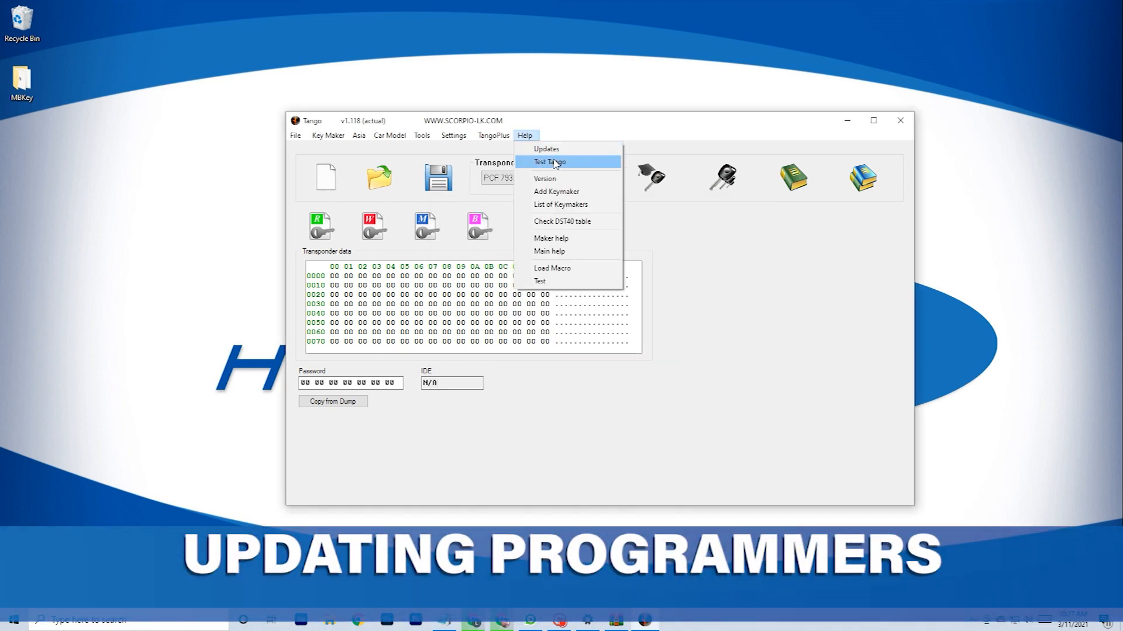
click(549, 161)
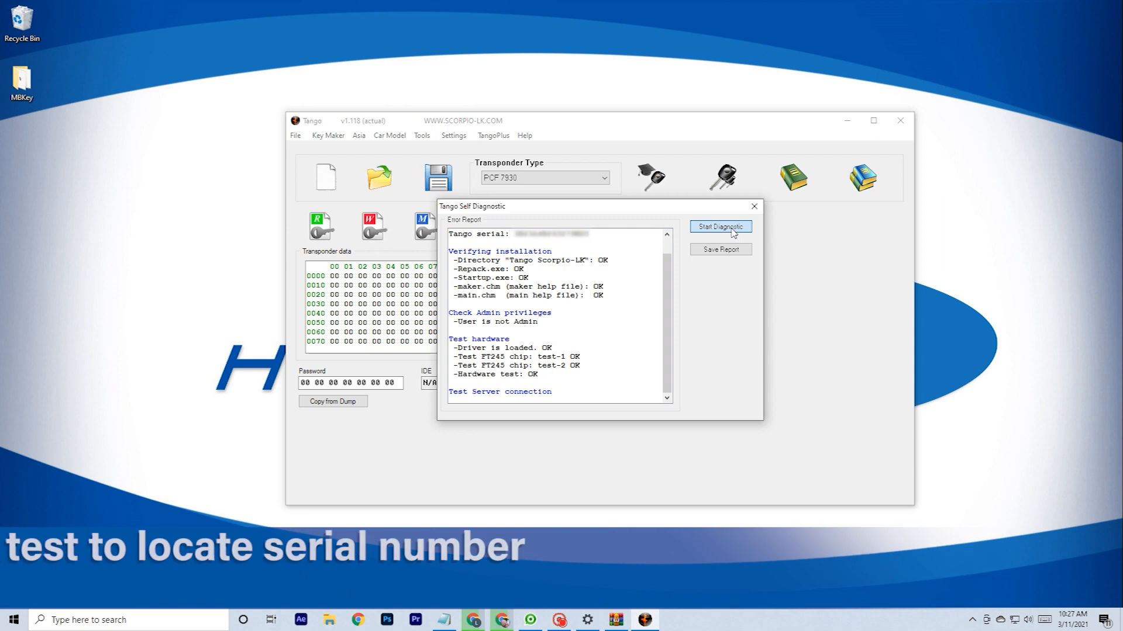
click(718, 226)
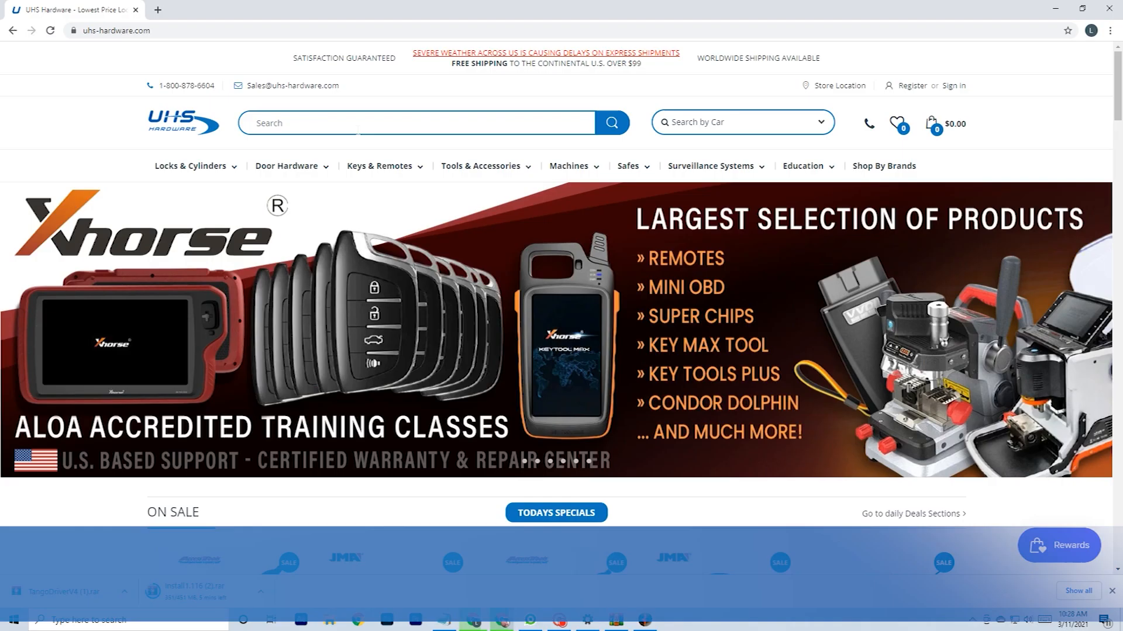
Search UHS Hardware for 'tang' and view the TANGO Audi BCM2 Key Maker activation page.
text(tang)
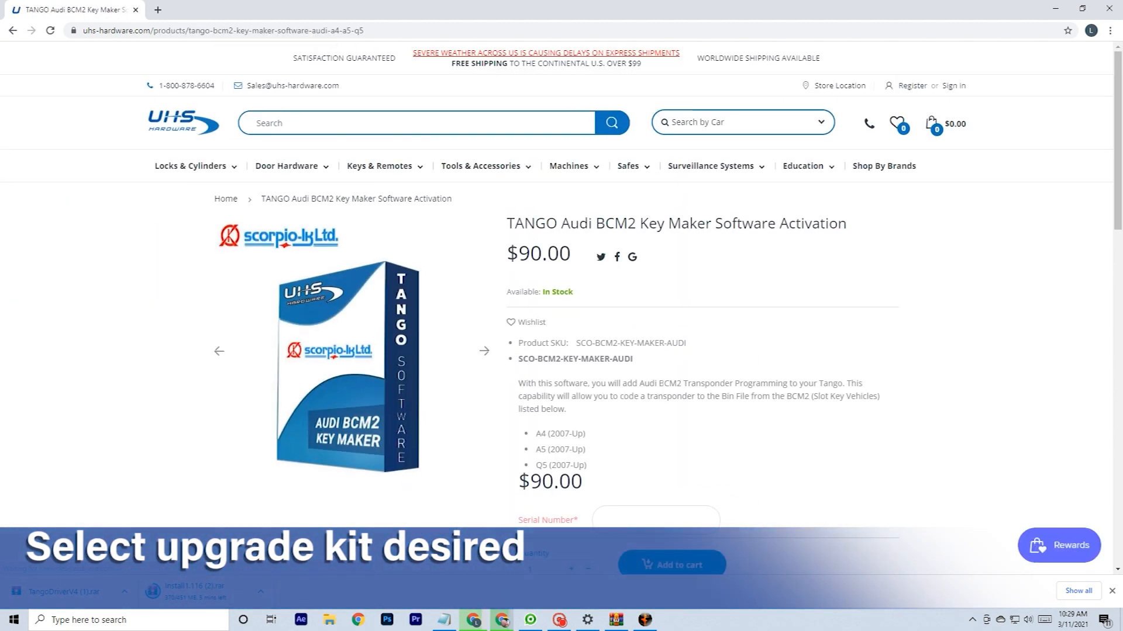
scroll(down, 3)
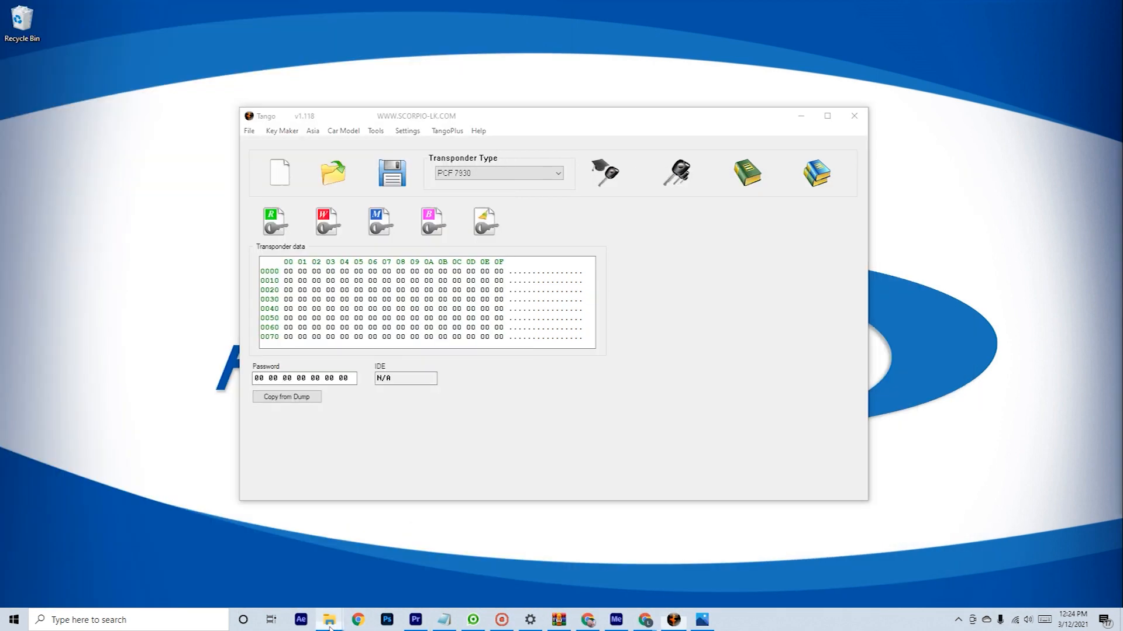
Extract the RESET TOYOTA SMART .bin from its Downloads archive to the Desktop.
click(328, 620)
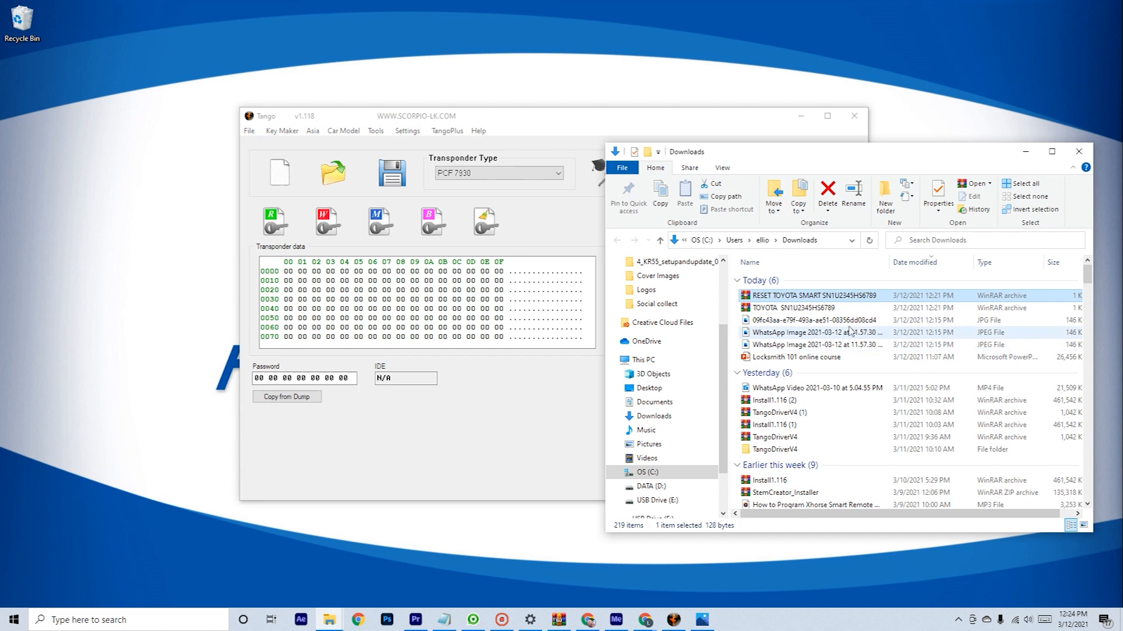
double_click(809, 294)
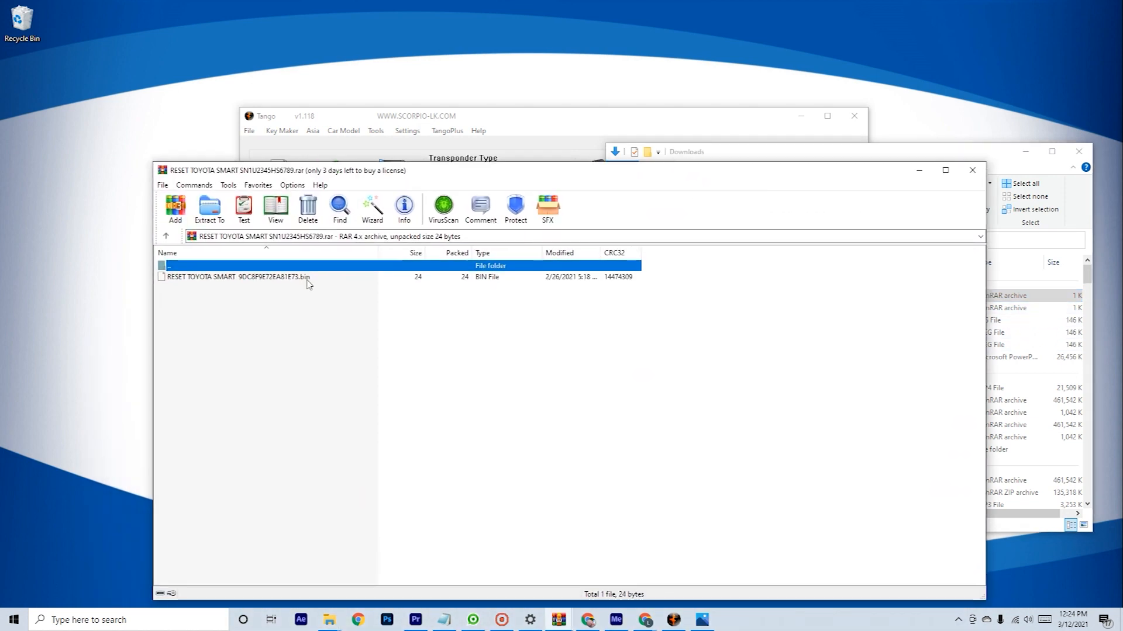
click(238, 278)
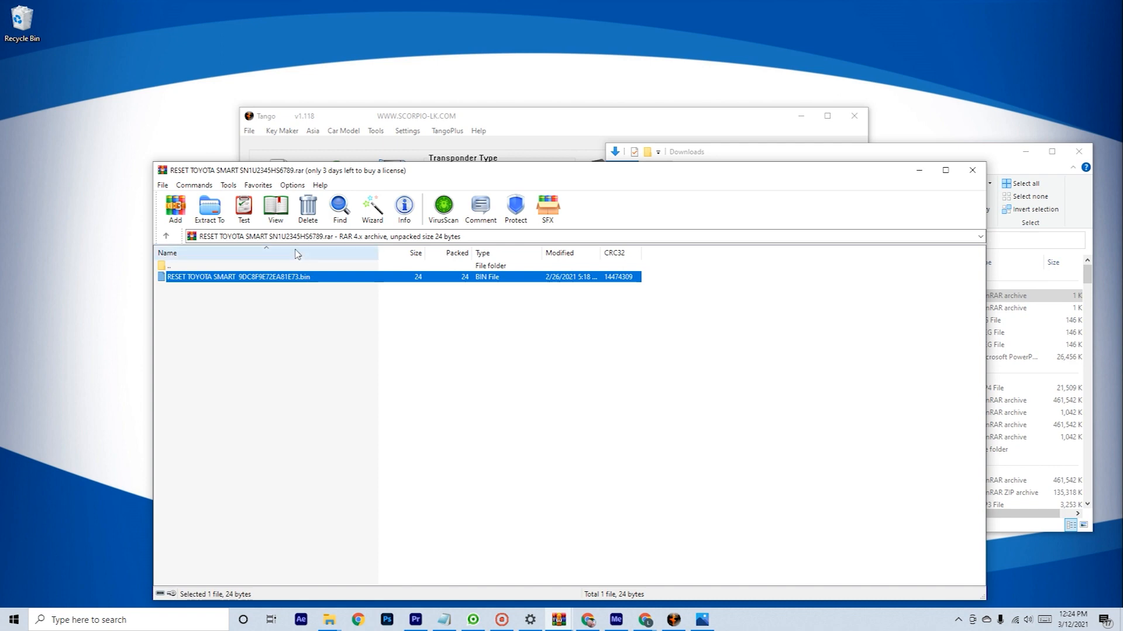
mouse_move(209, 208)
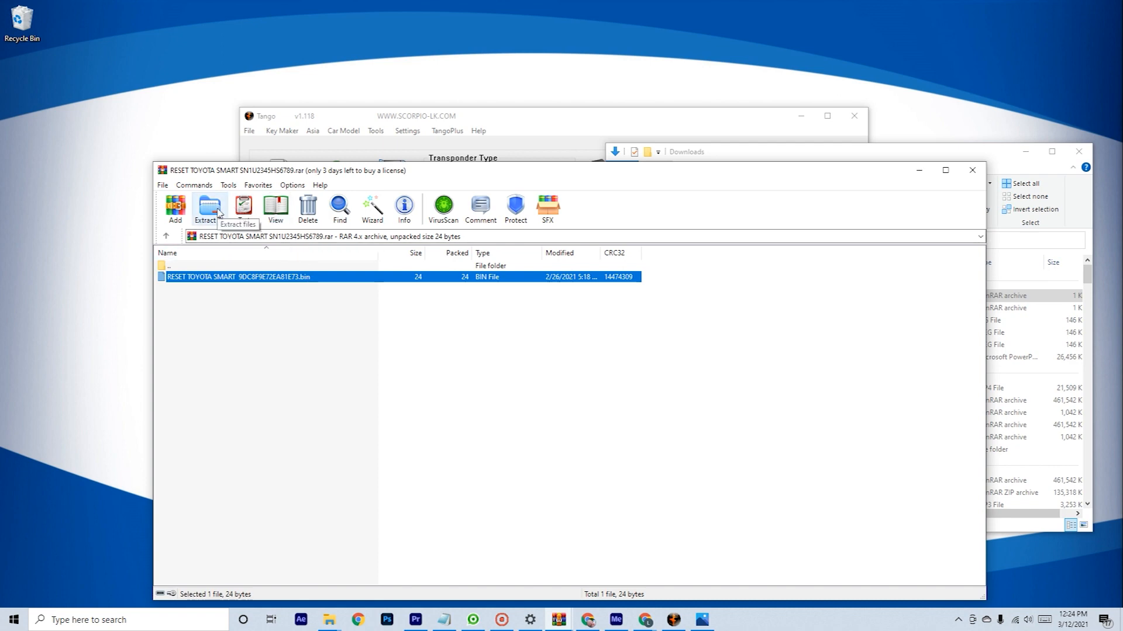
click(205, 208)
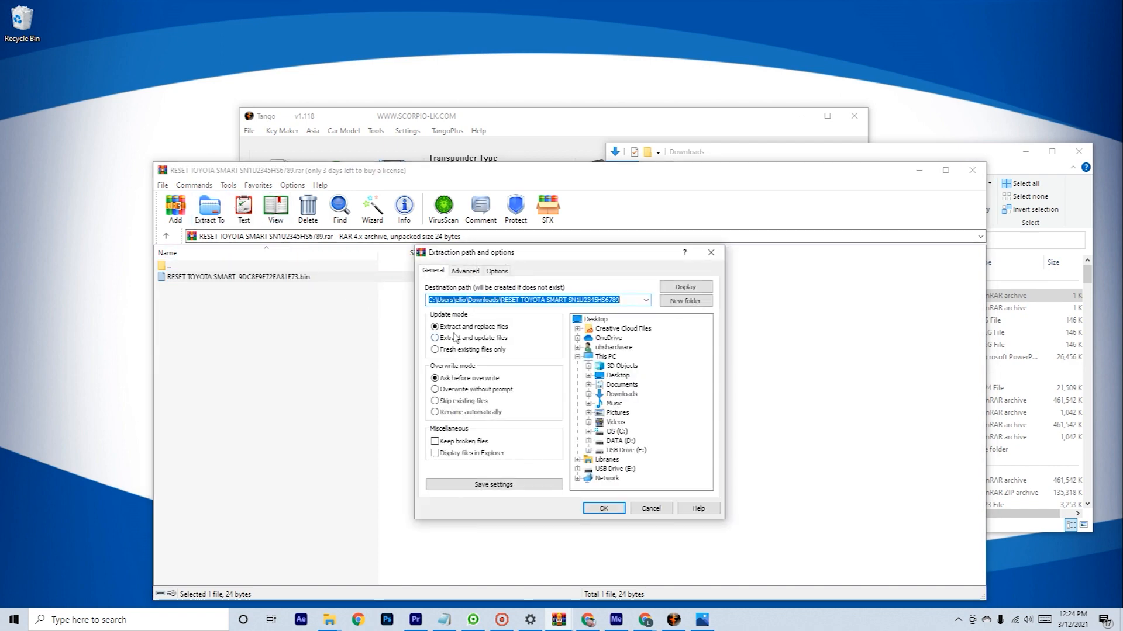
click(595, 319)
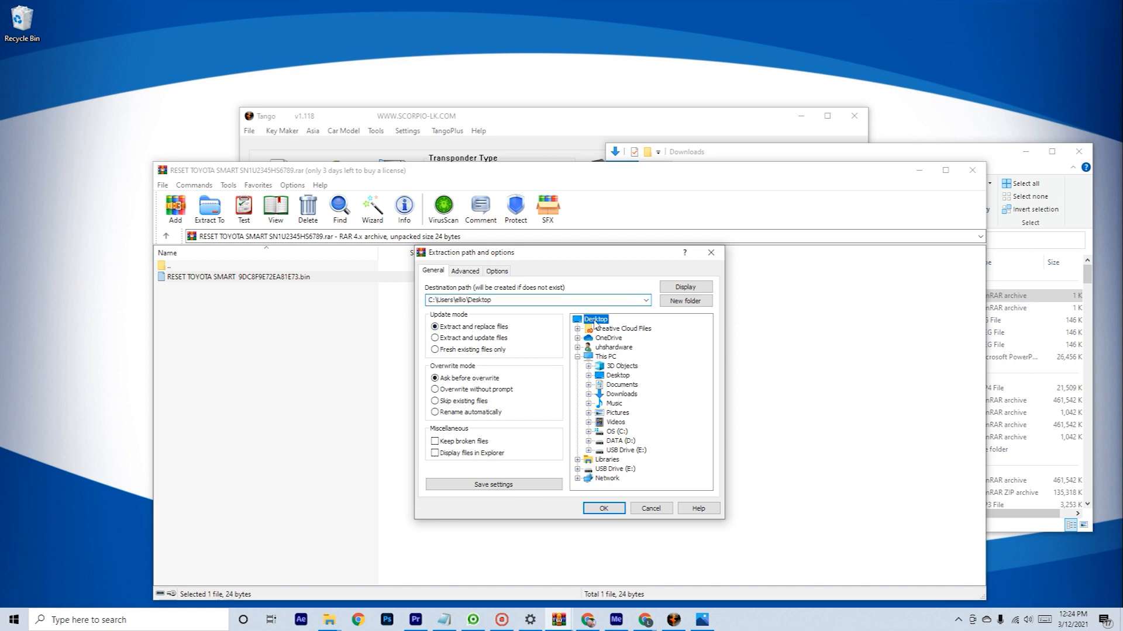
click(602, 508)
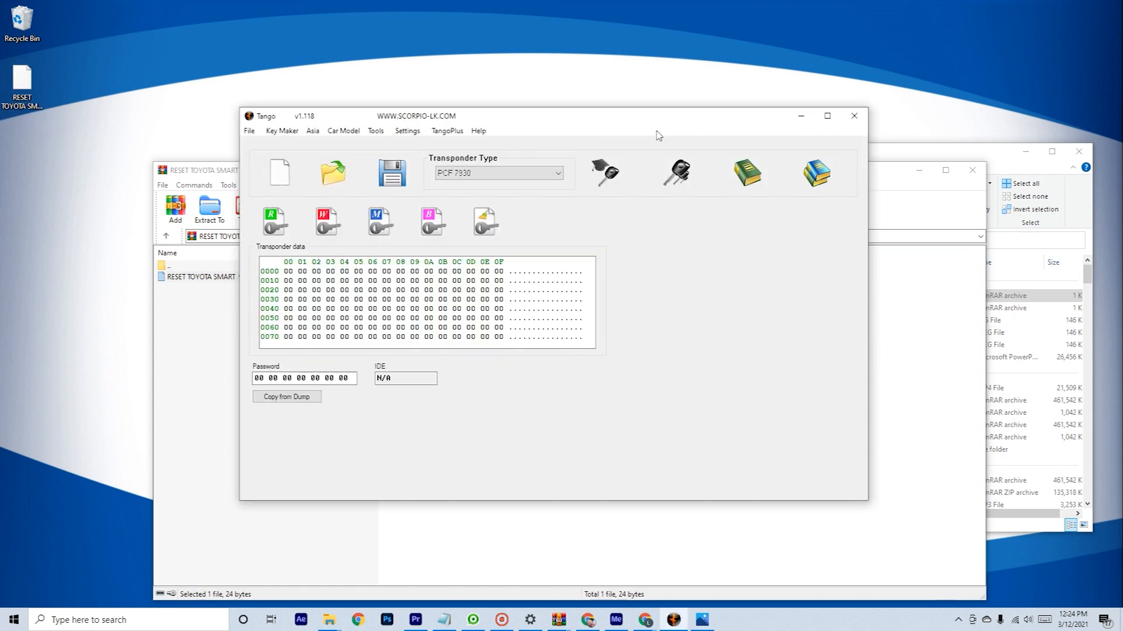
Dismiss Tango's Open dialog without loading a file, then show the Help menu options.
click(478, 130)
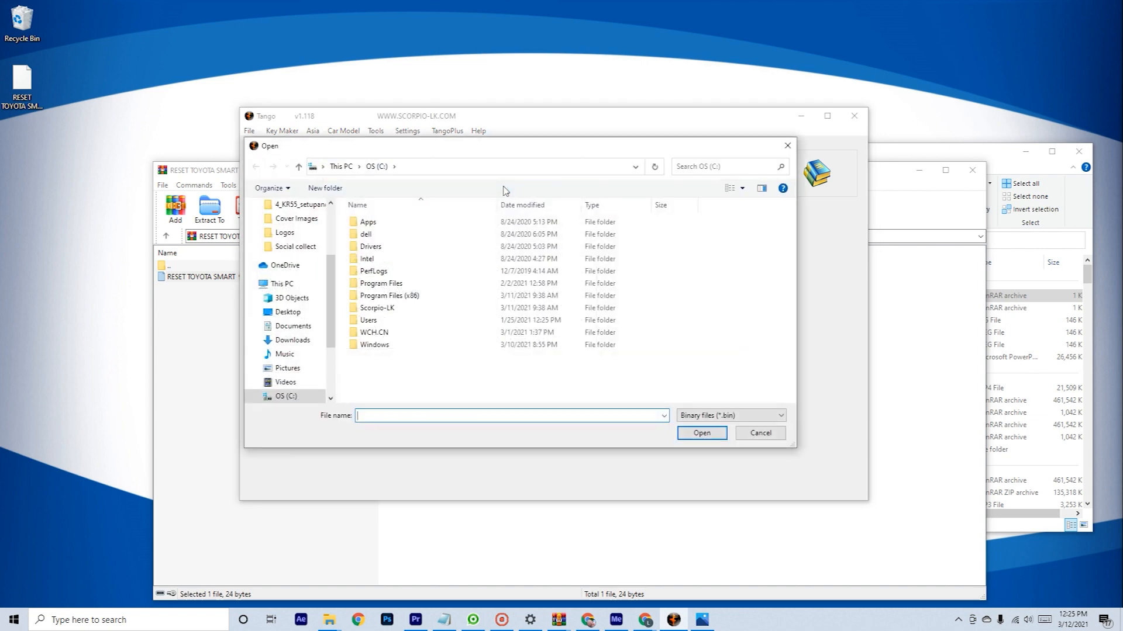
click(287, 312)
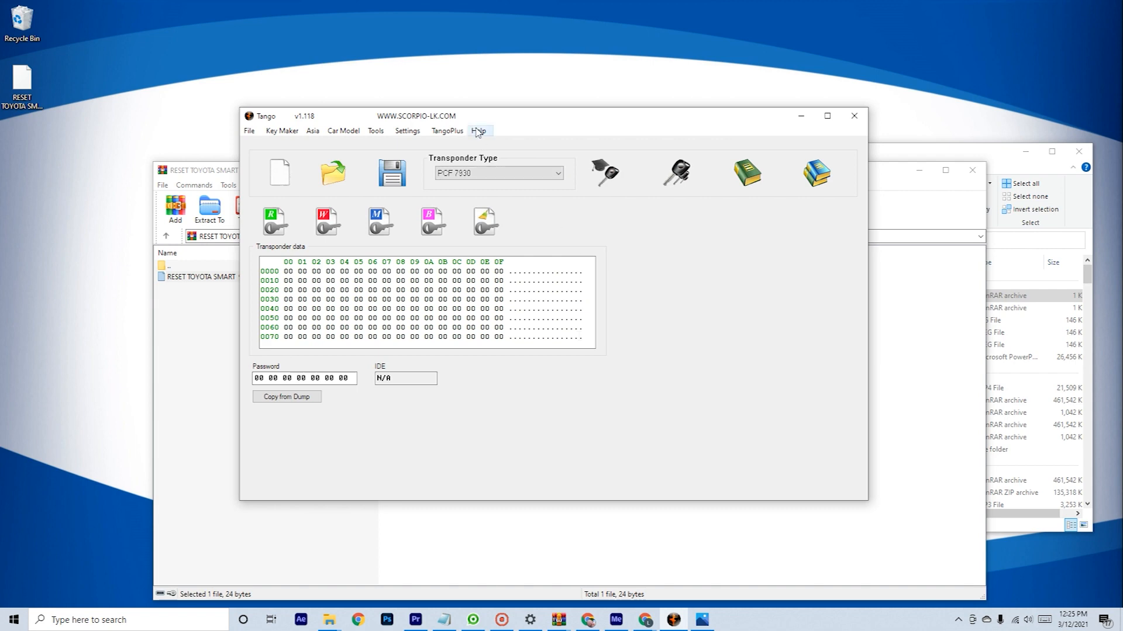
click(478, 130)
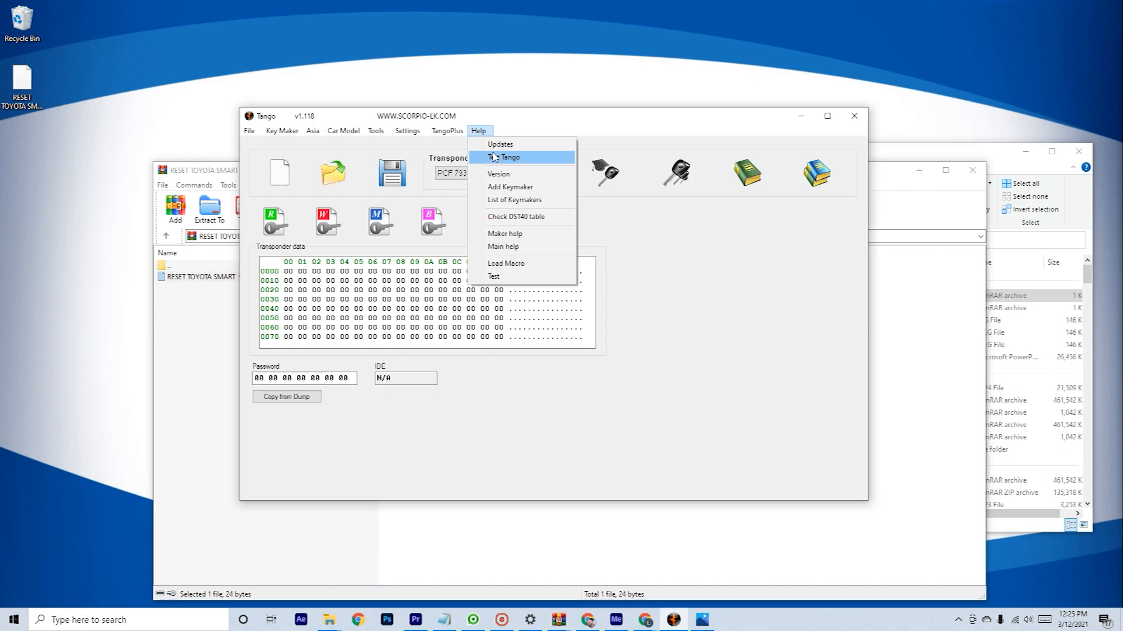